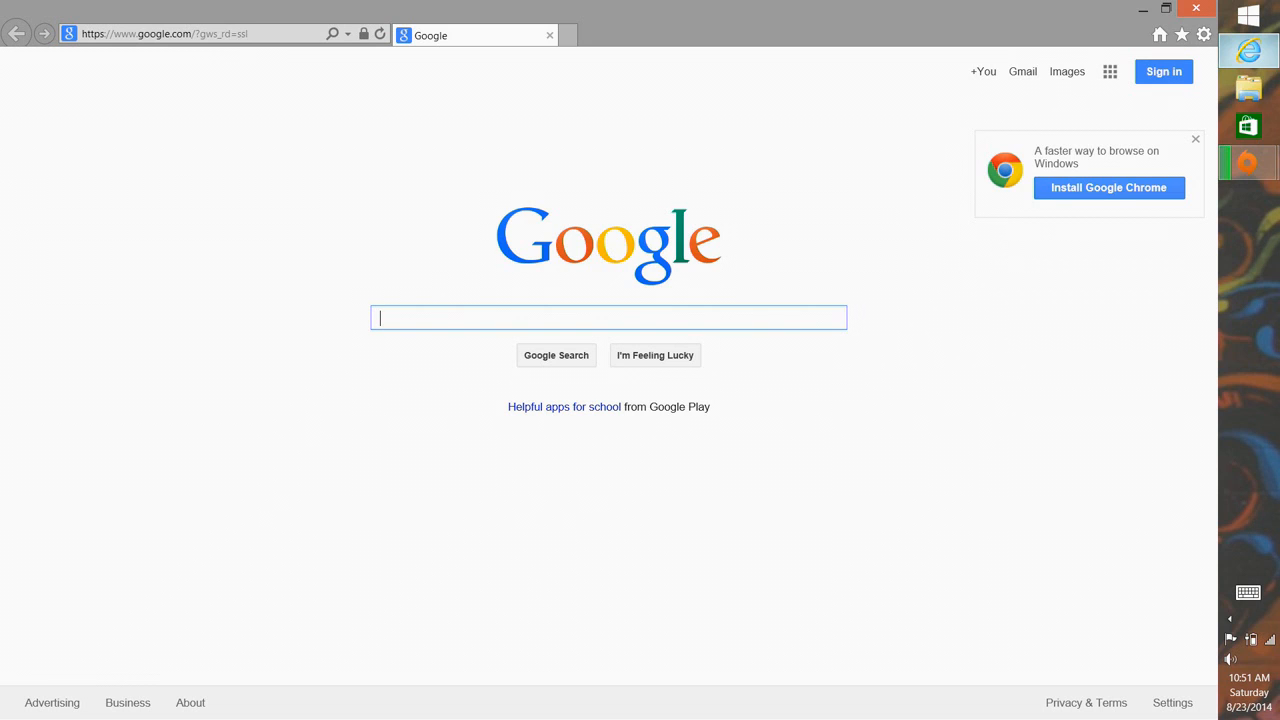
- Search Google for 'intel download center'
text(int)
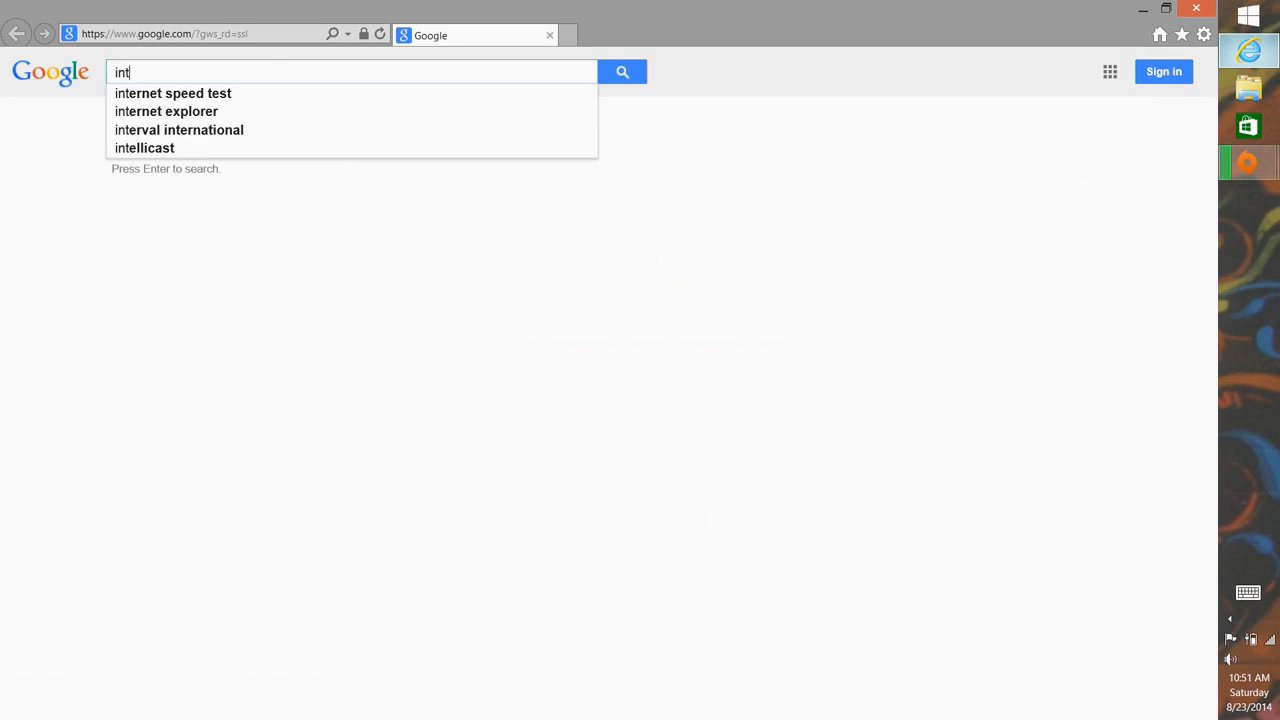
text(el download center)
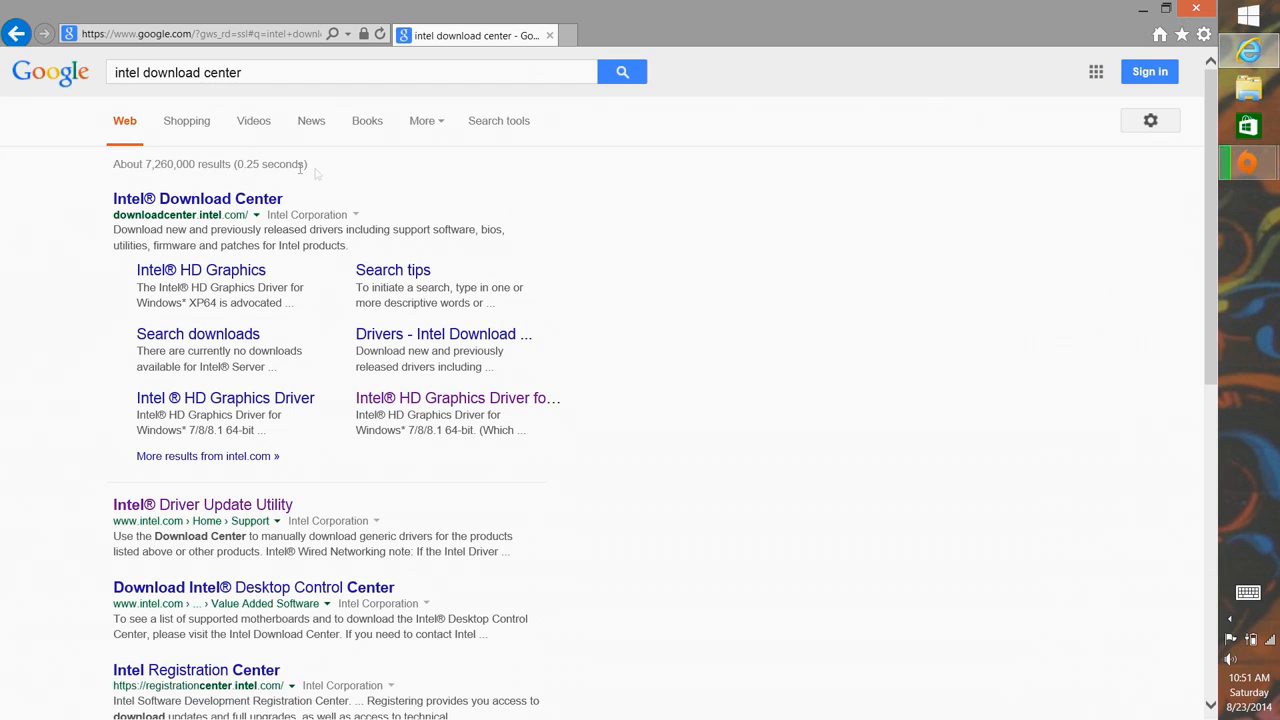
- On Intel Download Center, find laptop Graphics Drivers for 4th Generation Core with HD Graphics 4400
click(197, 198)
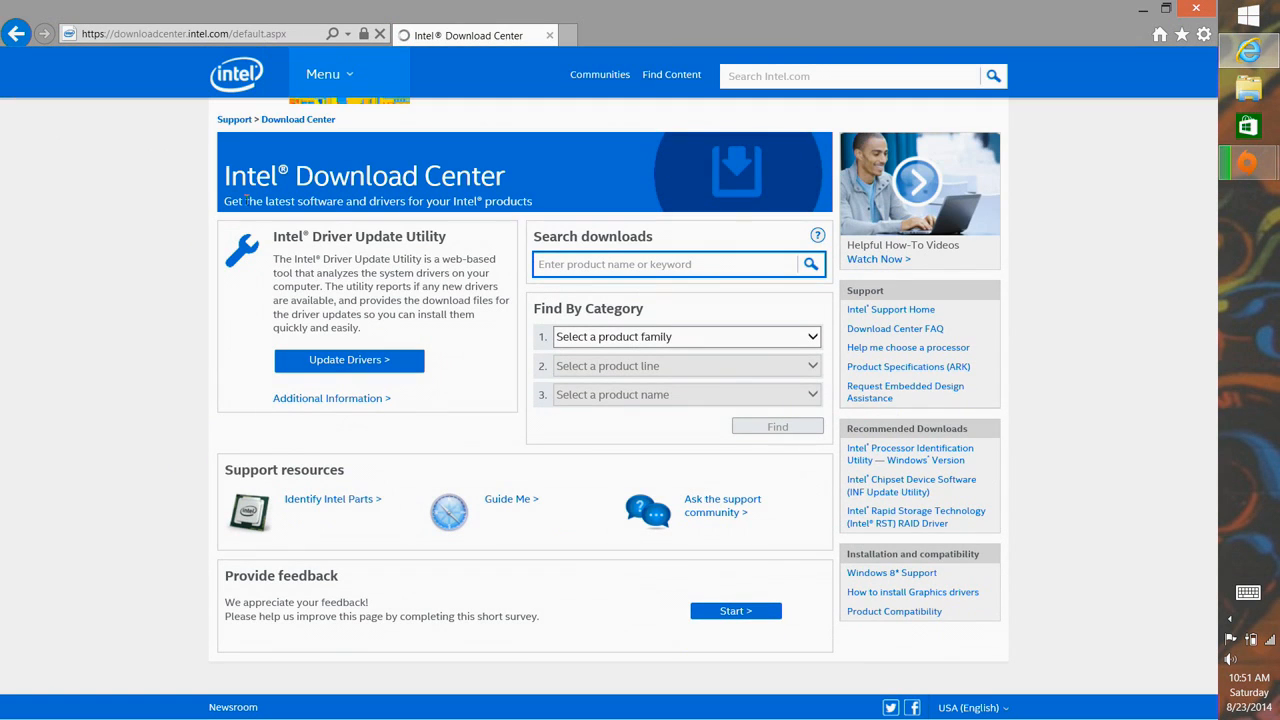
click(686, 336)
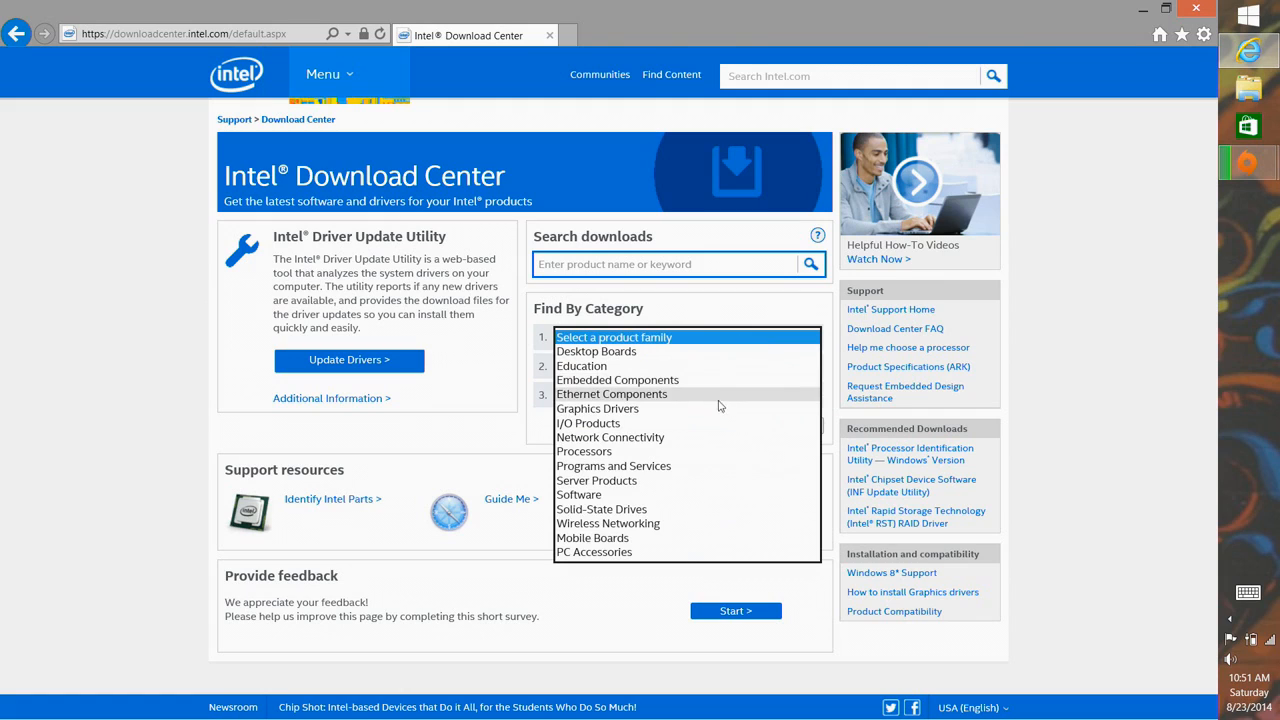
click(597, 408)
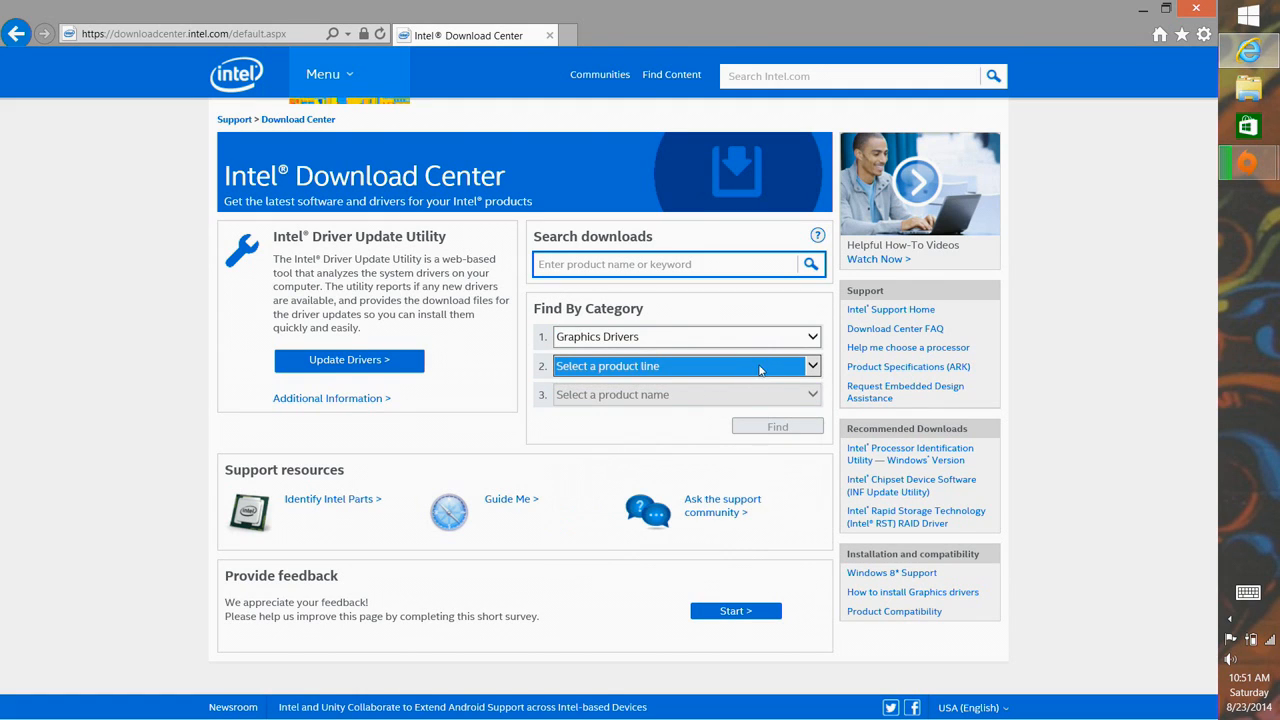
click(685, 366)
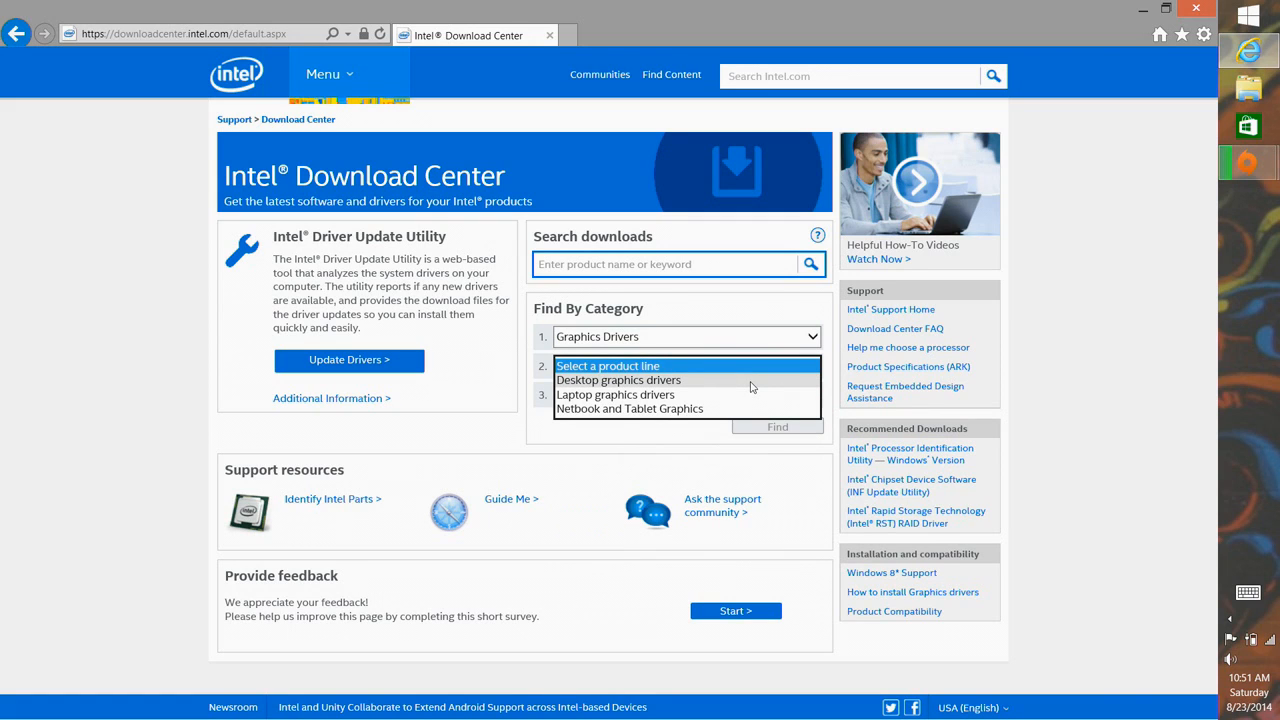
click(615, 394)
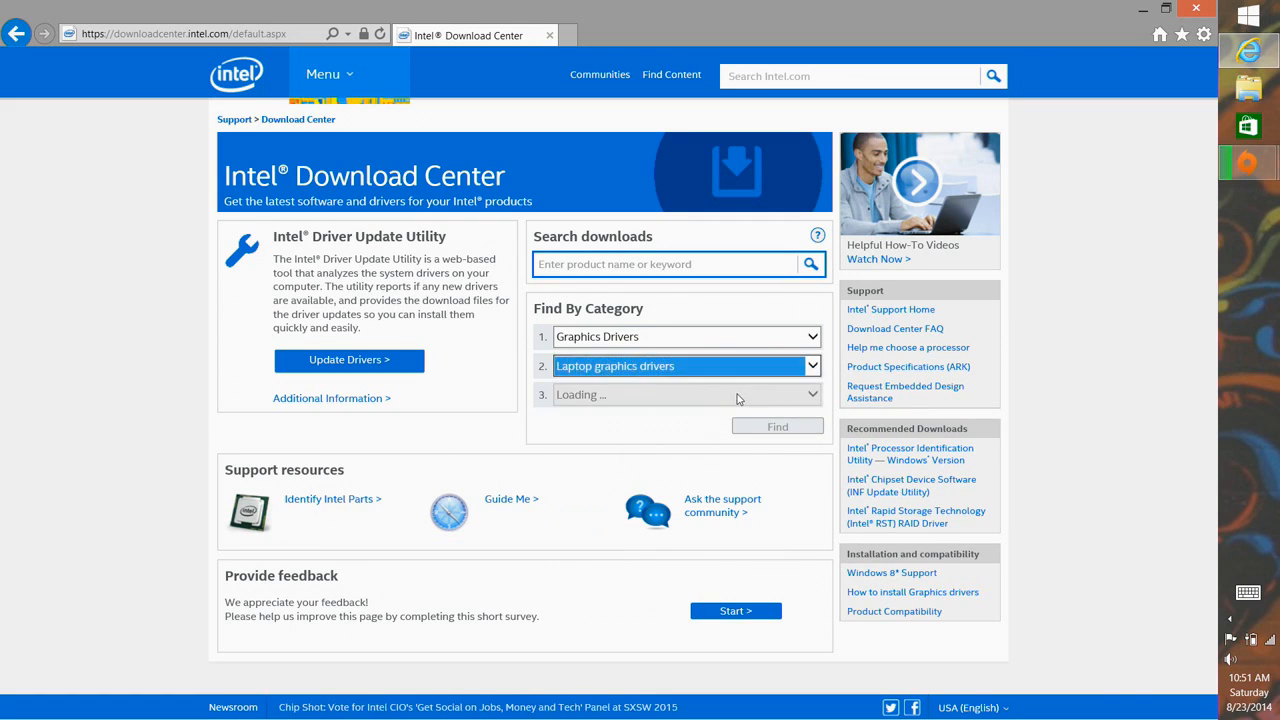
click(685, 394)
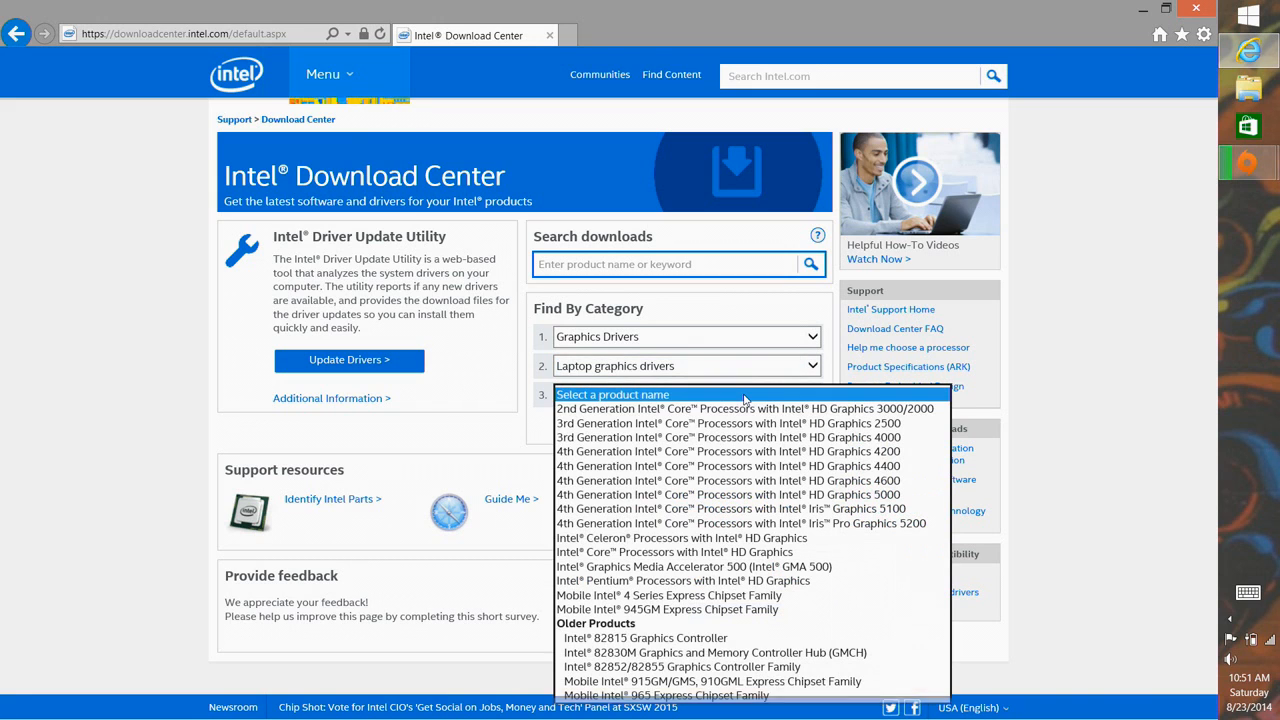
mouse_move(733, 466)
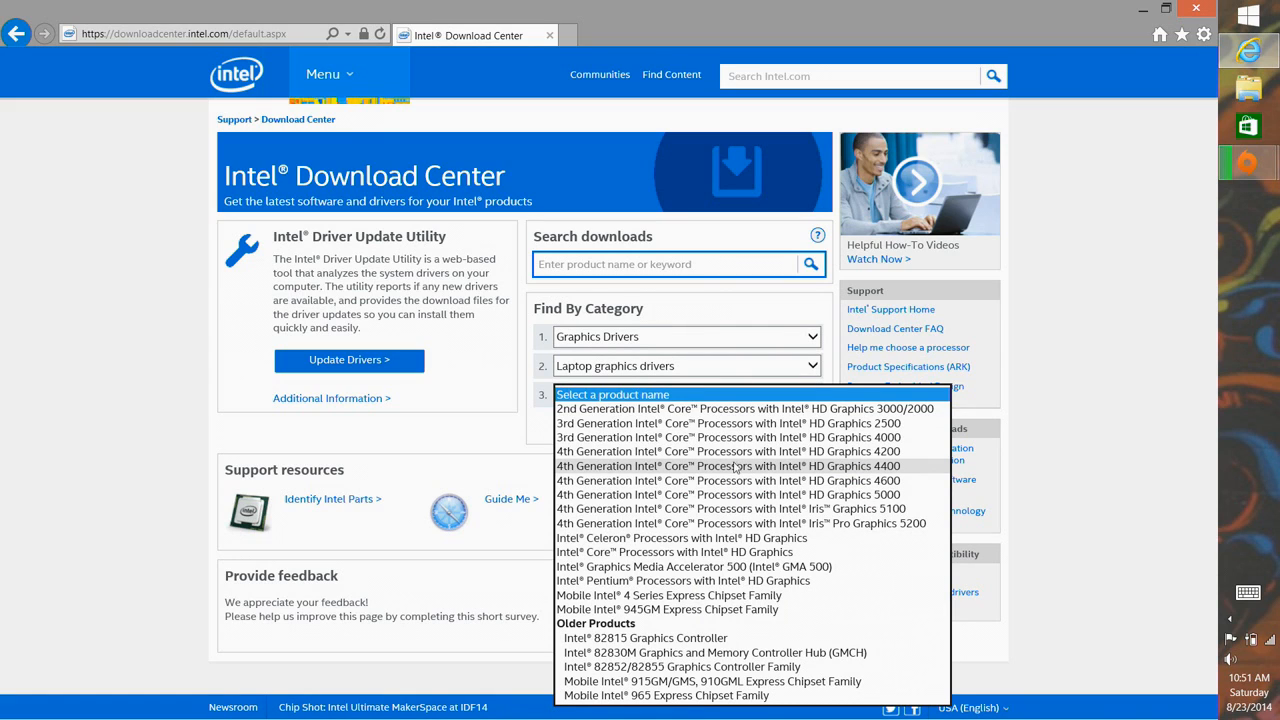
mouse_move(740, 437)
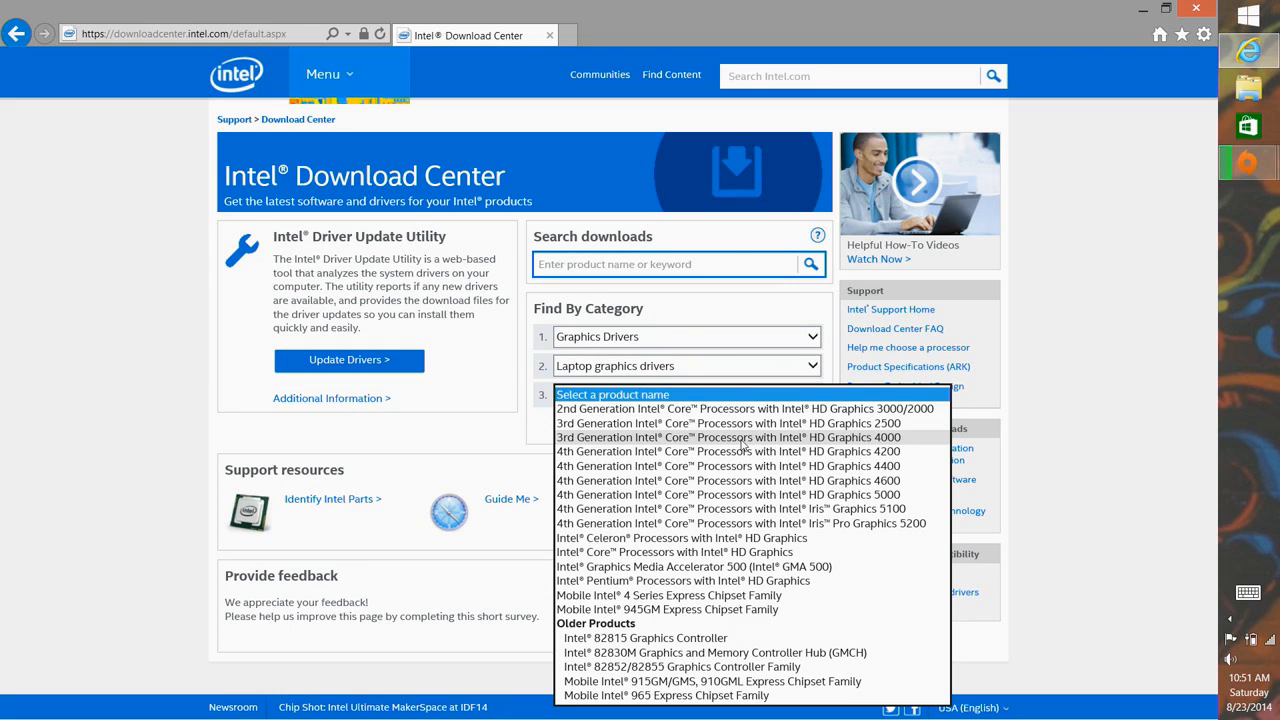
mouse_move(728, 466)
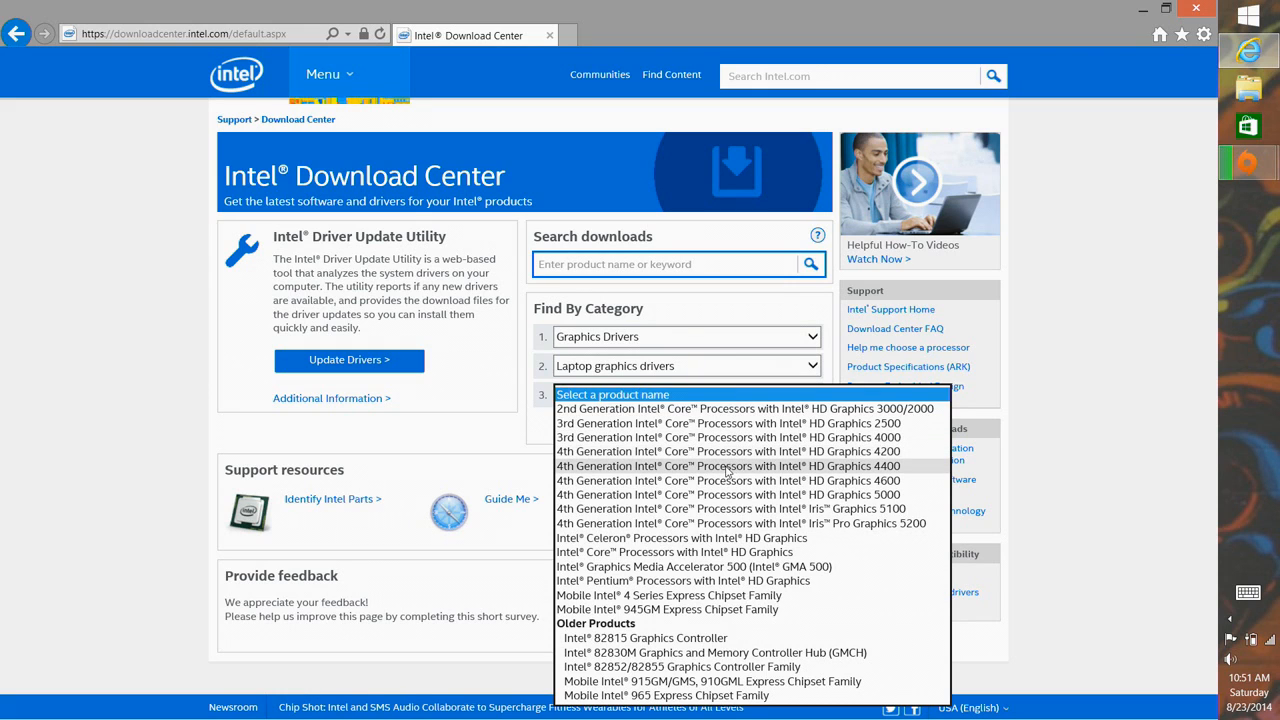
click(728, 466)
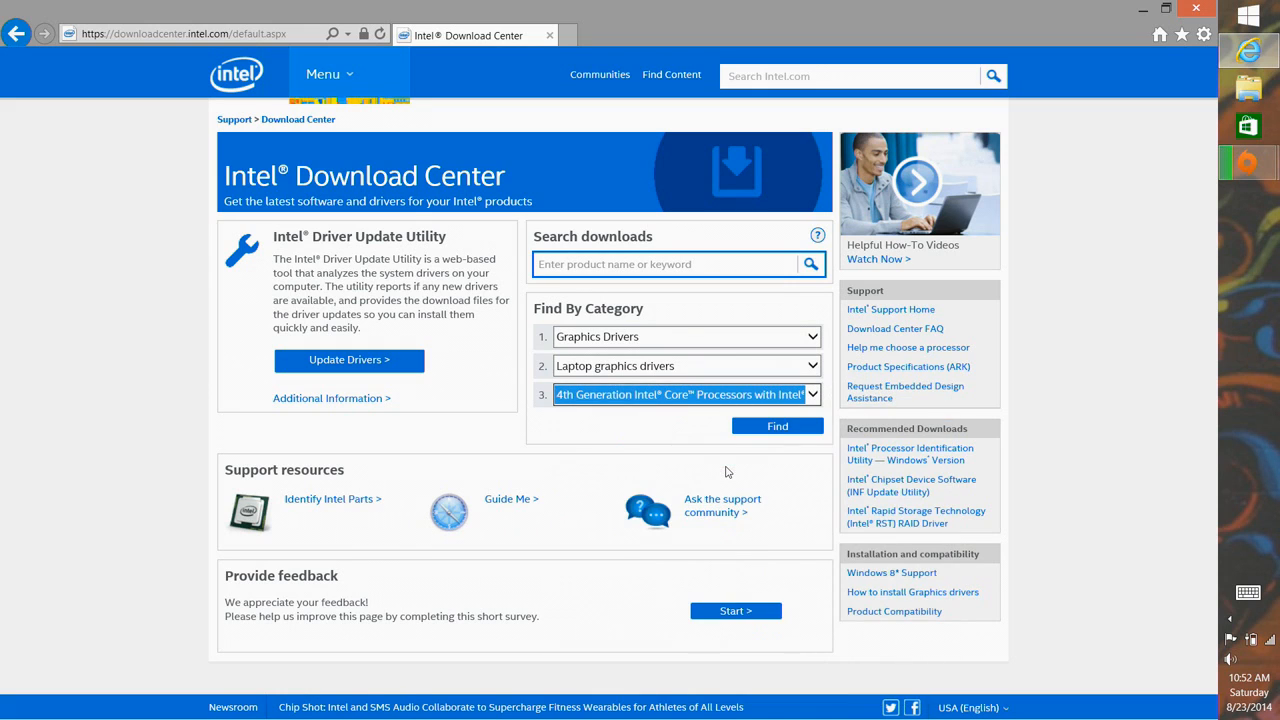
click(777, 426)
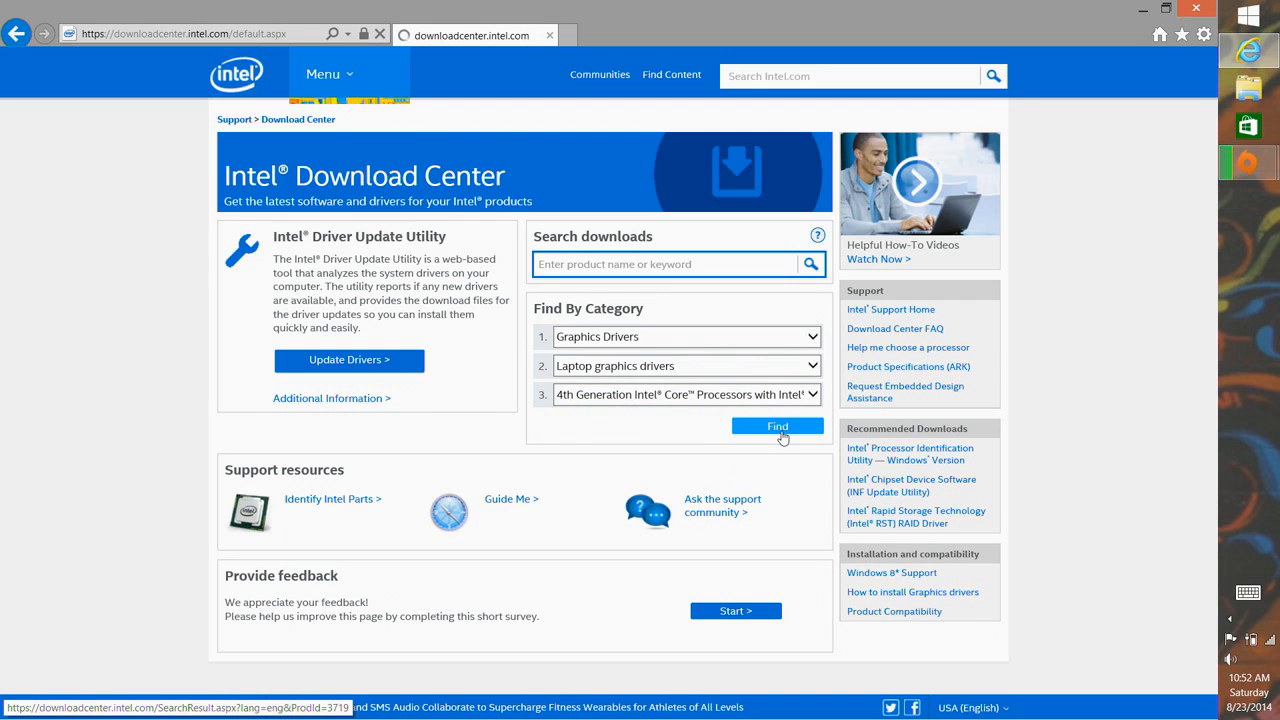
- Filter the HD Graphics 4400 driver results to Windows 8, 64-bit
click(777, 426)
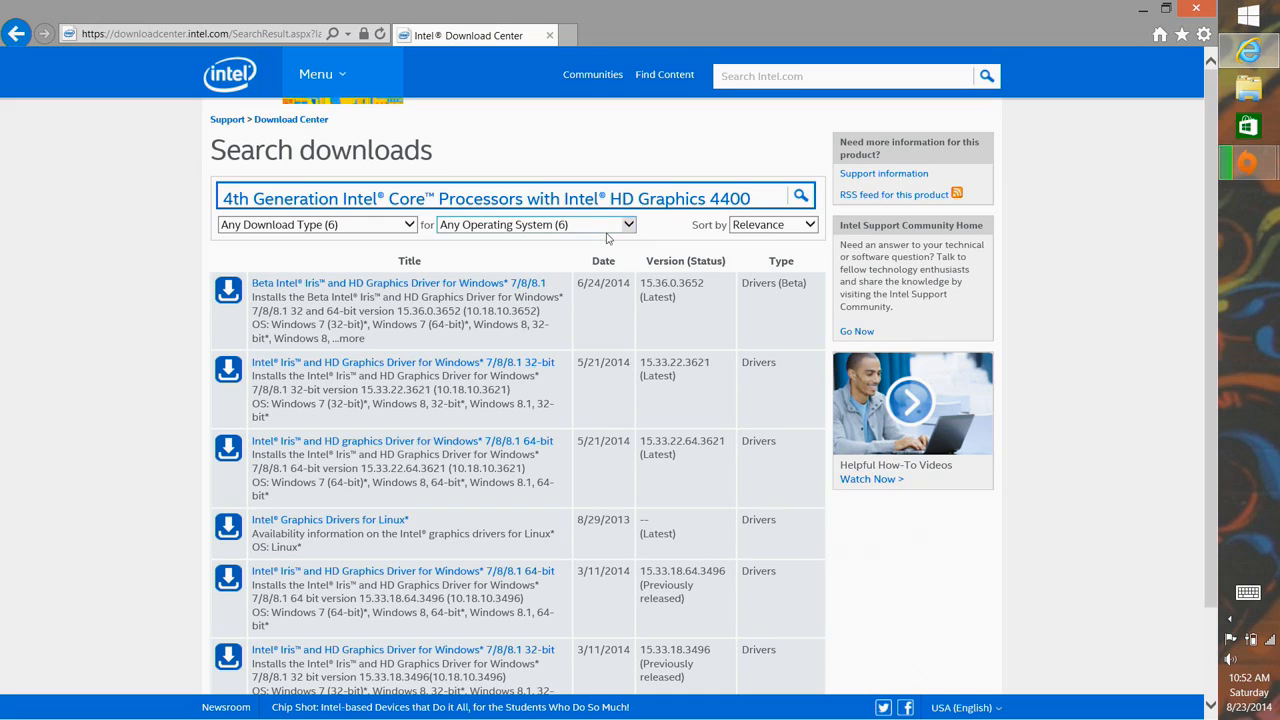
click(535, 224)
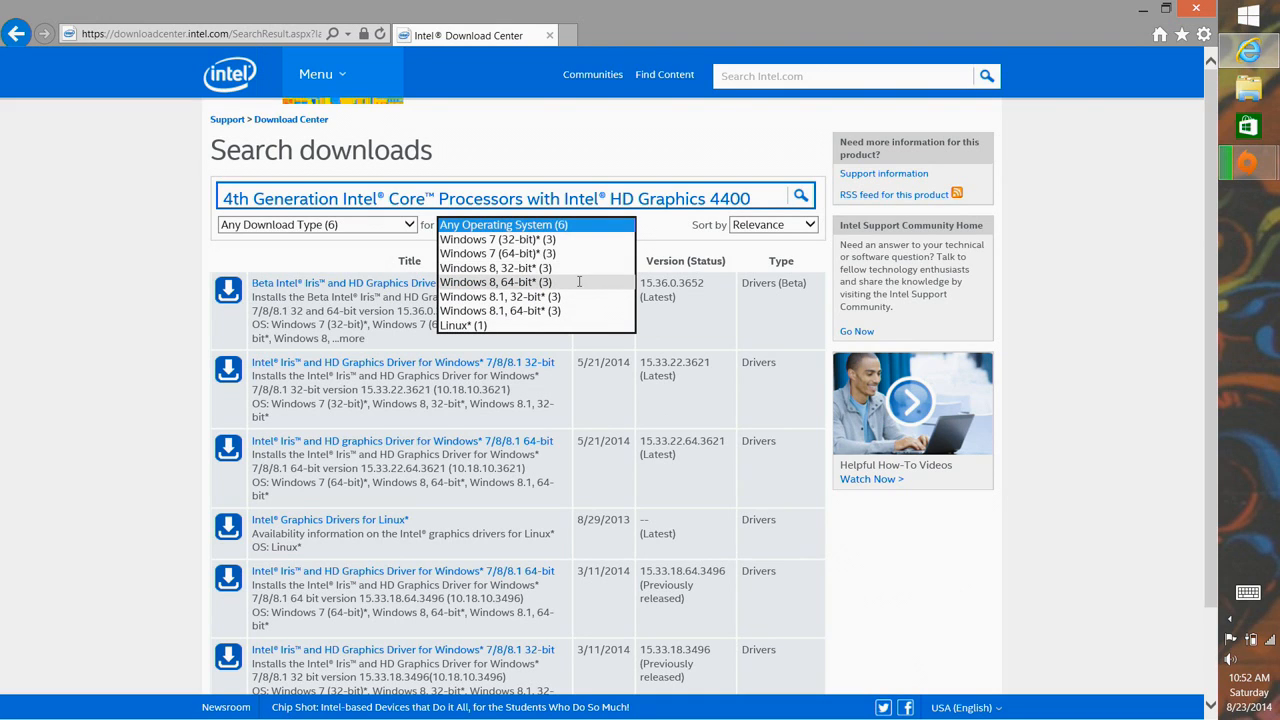
click(494, 281)
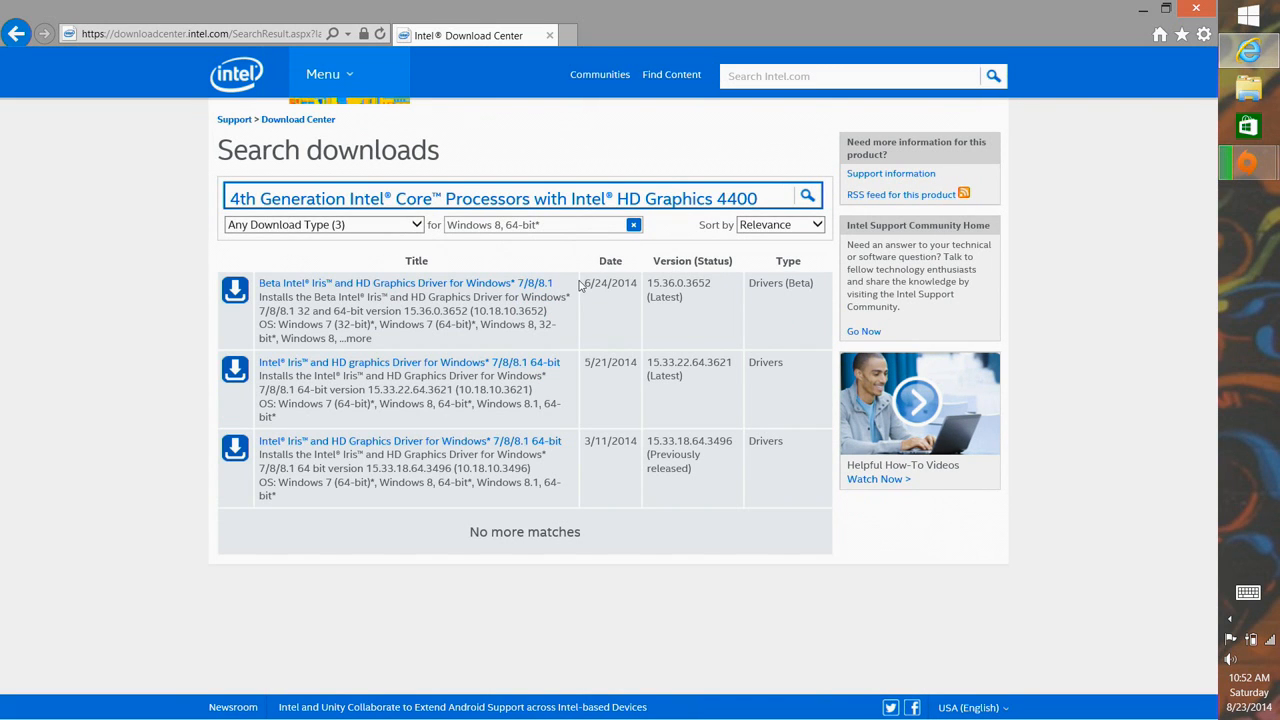
mouse_move(465, 268)
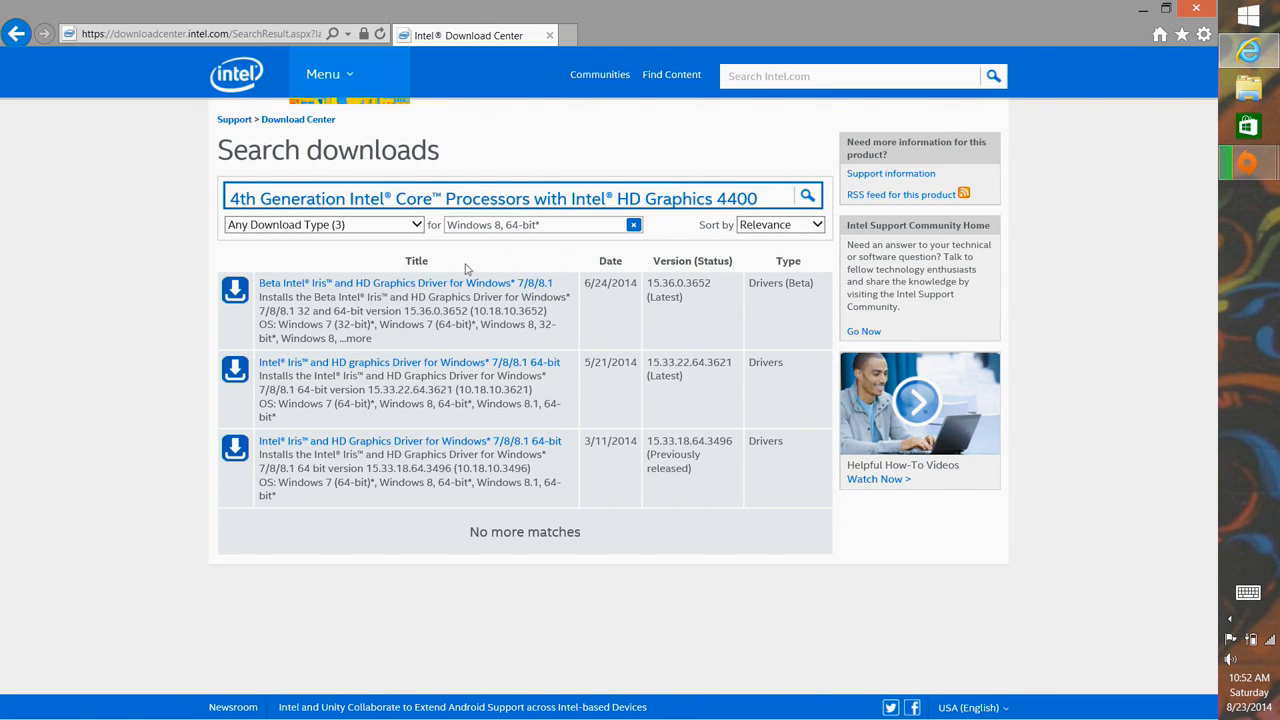
mouse_move(475, 283)
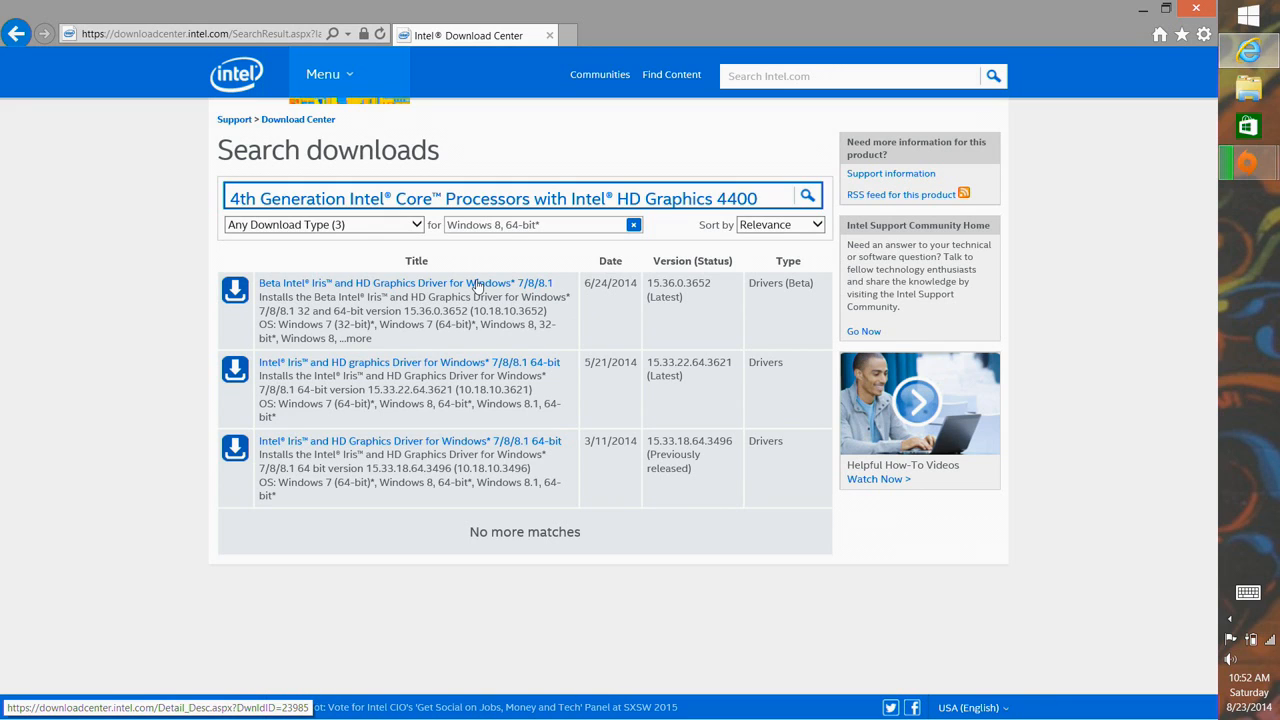
mouse_move(520, 287)
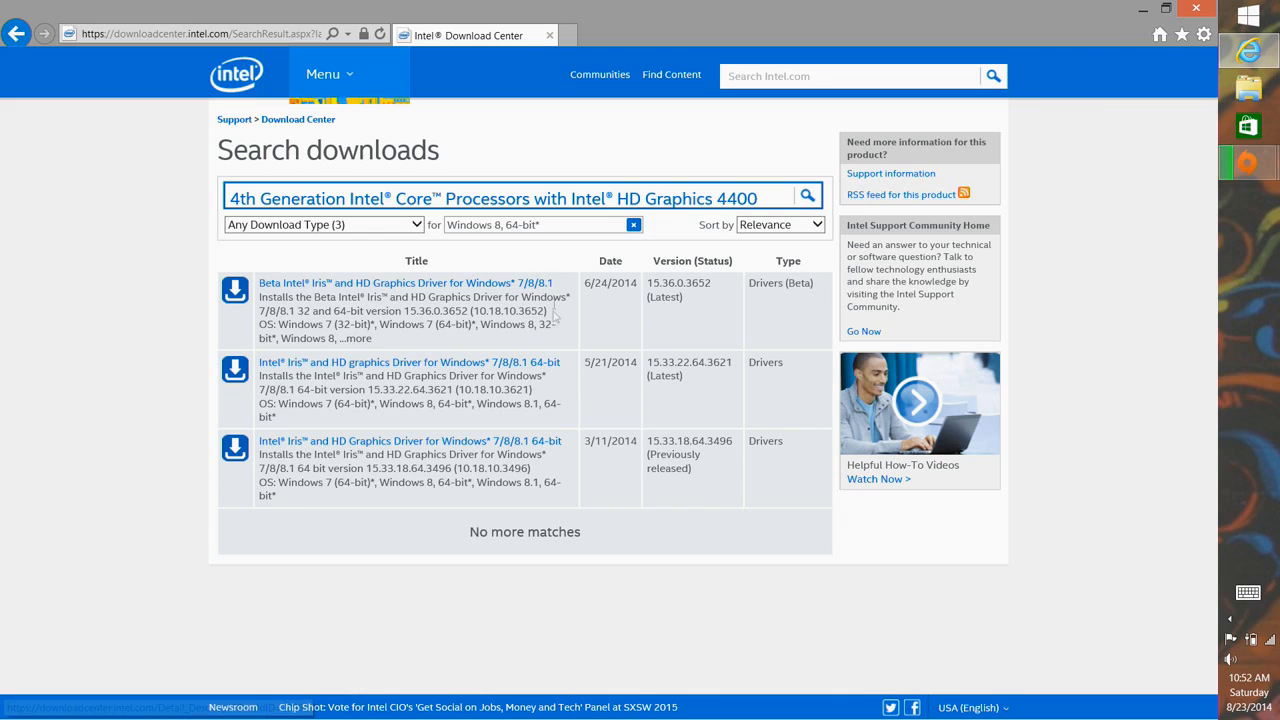
mouse_move(543, 373)
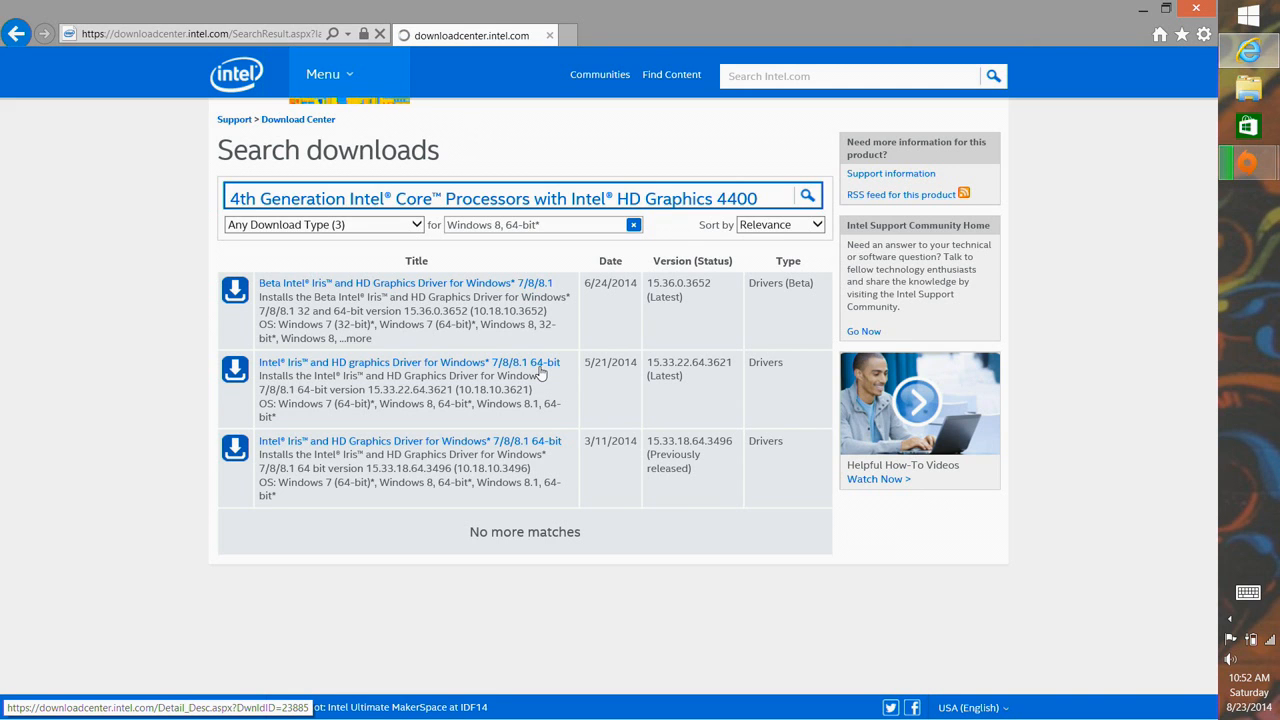
- Open the 5/21/2014 Intel Iris and HD graphics Driver for Windows 7/8/8.1 64-bit page
click(409, 362)
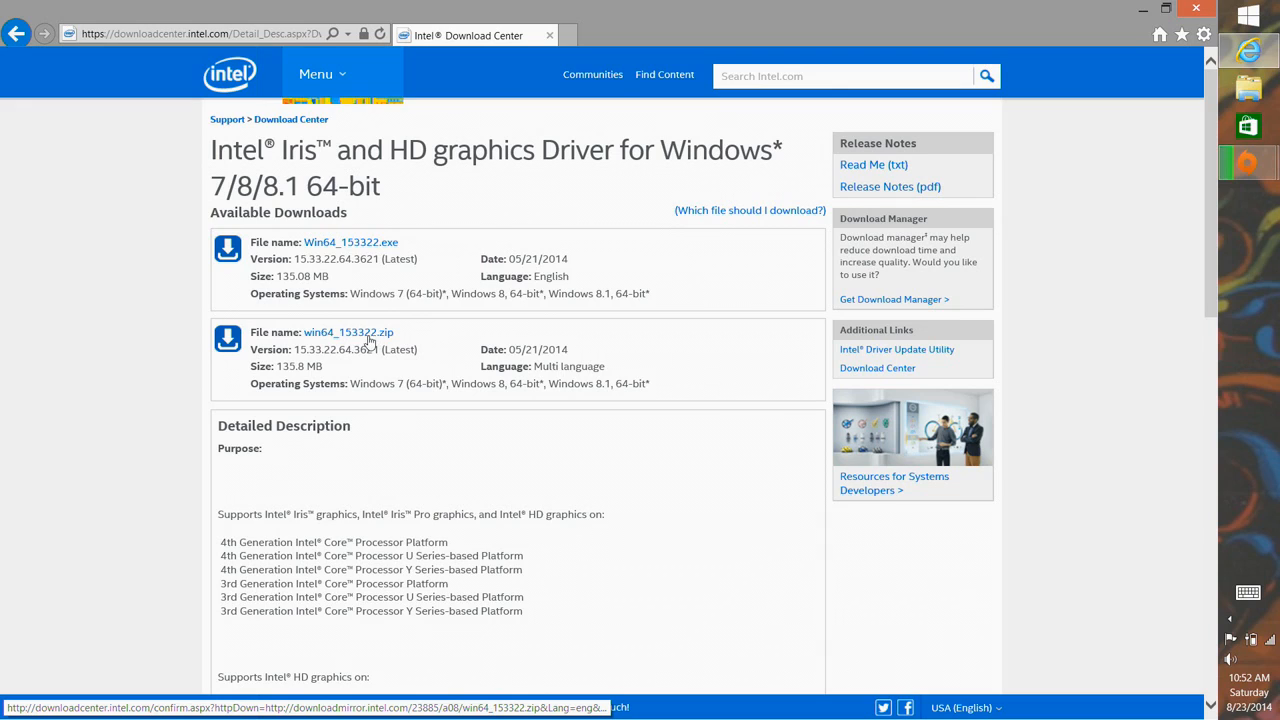
mouse_move(348, 332)
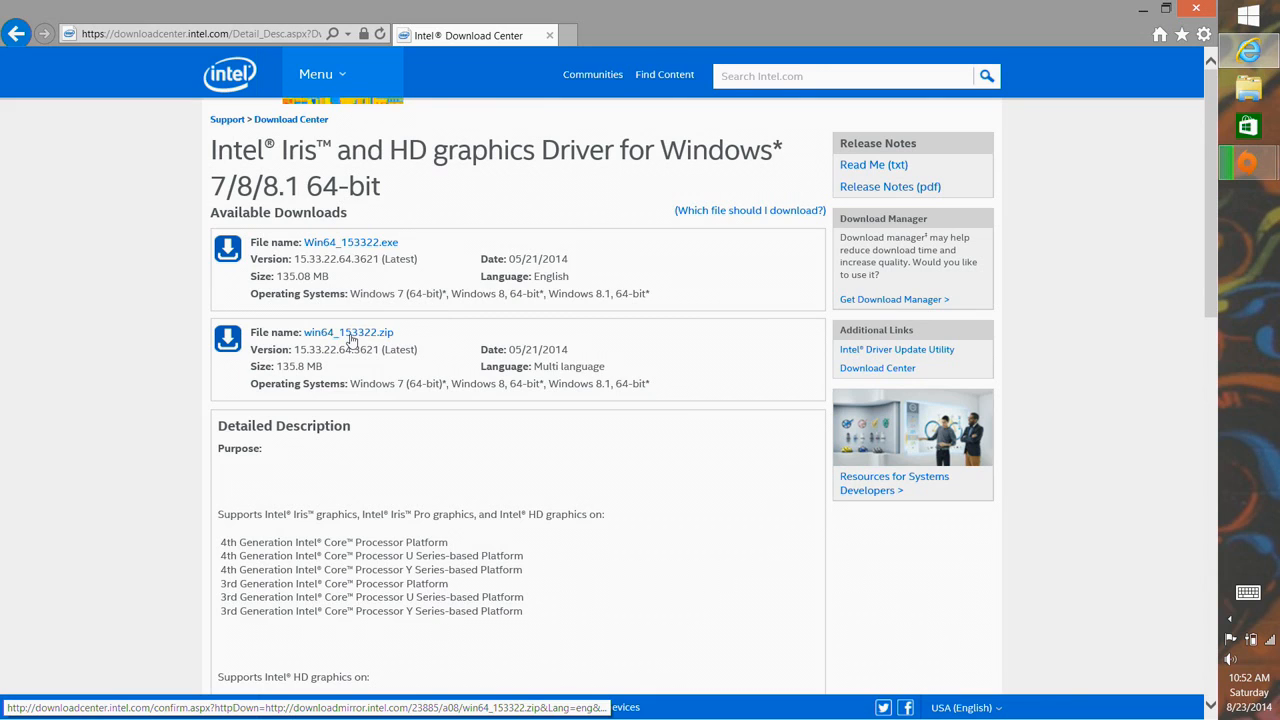
mouse_move(1090, 183)
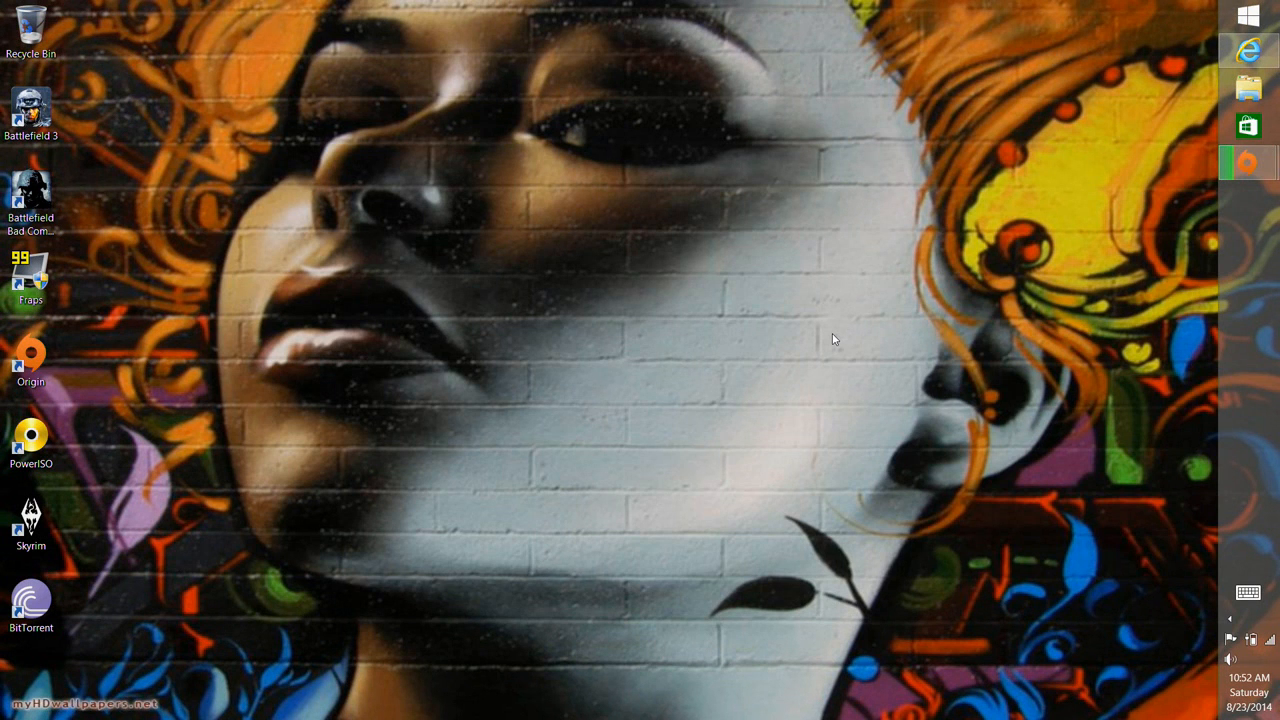
- Right-click an empty spot on the desktop to show its context menu
right_click(833, 340)
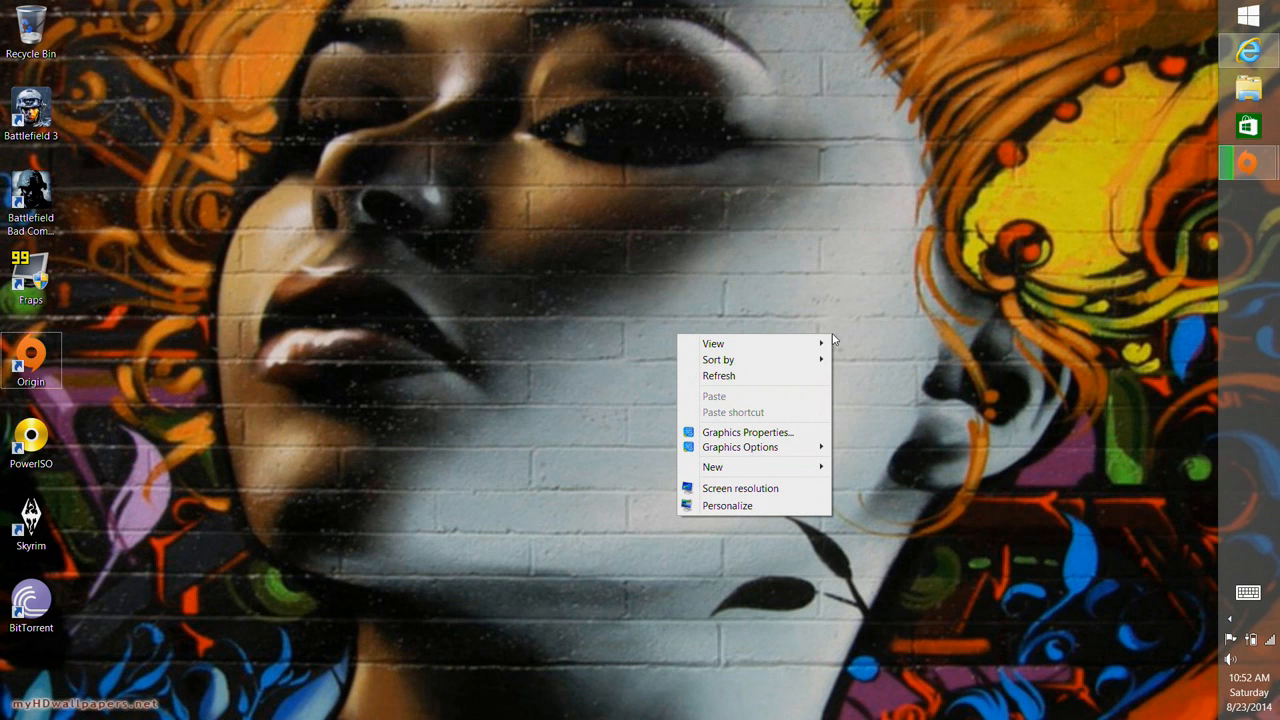
mouse_move(740, 488)
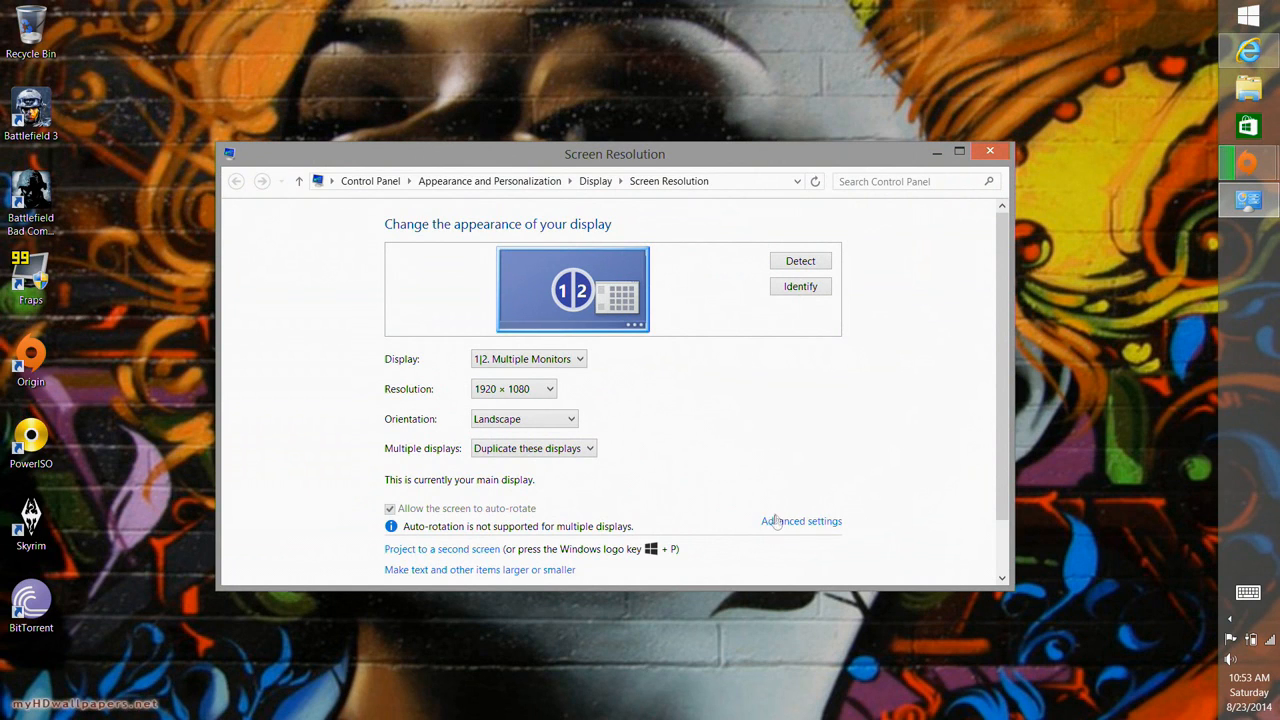
mouse_move(801, 521)
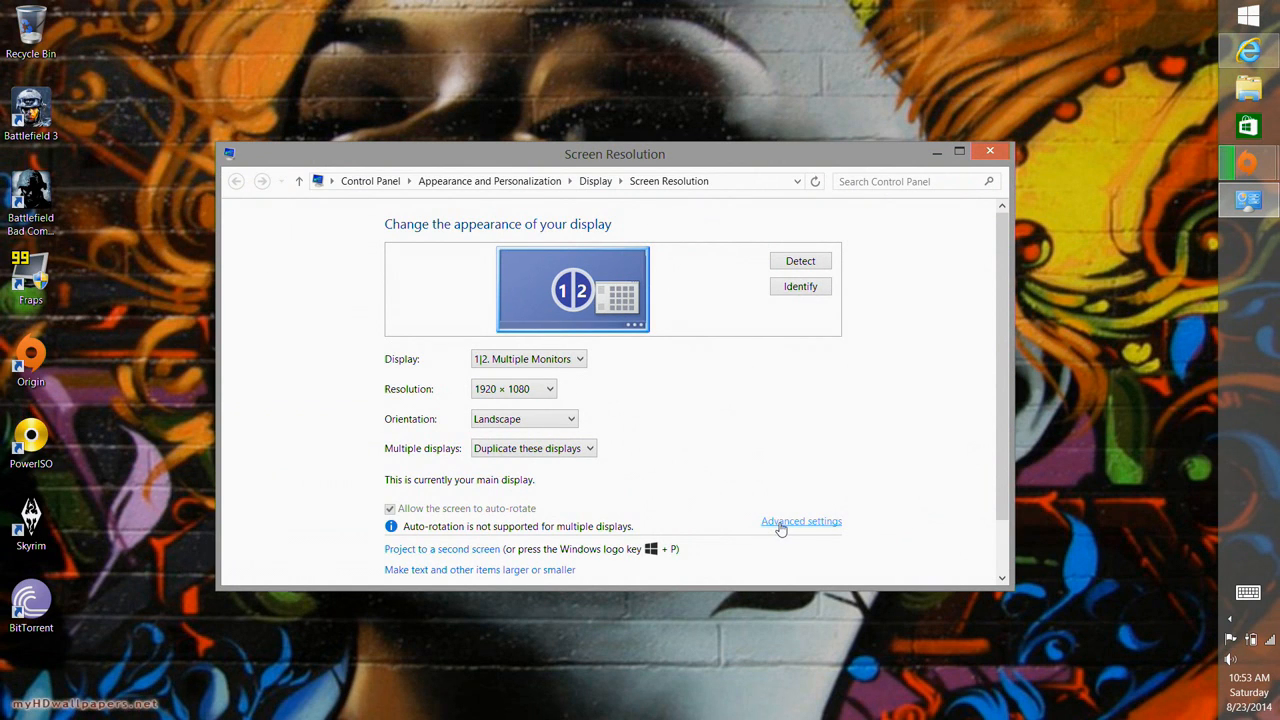
- Show the Driver tab of the Intel HD Graphics Family adapter properties
click(801, 521)
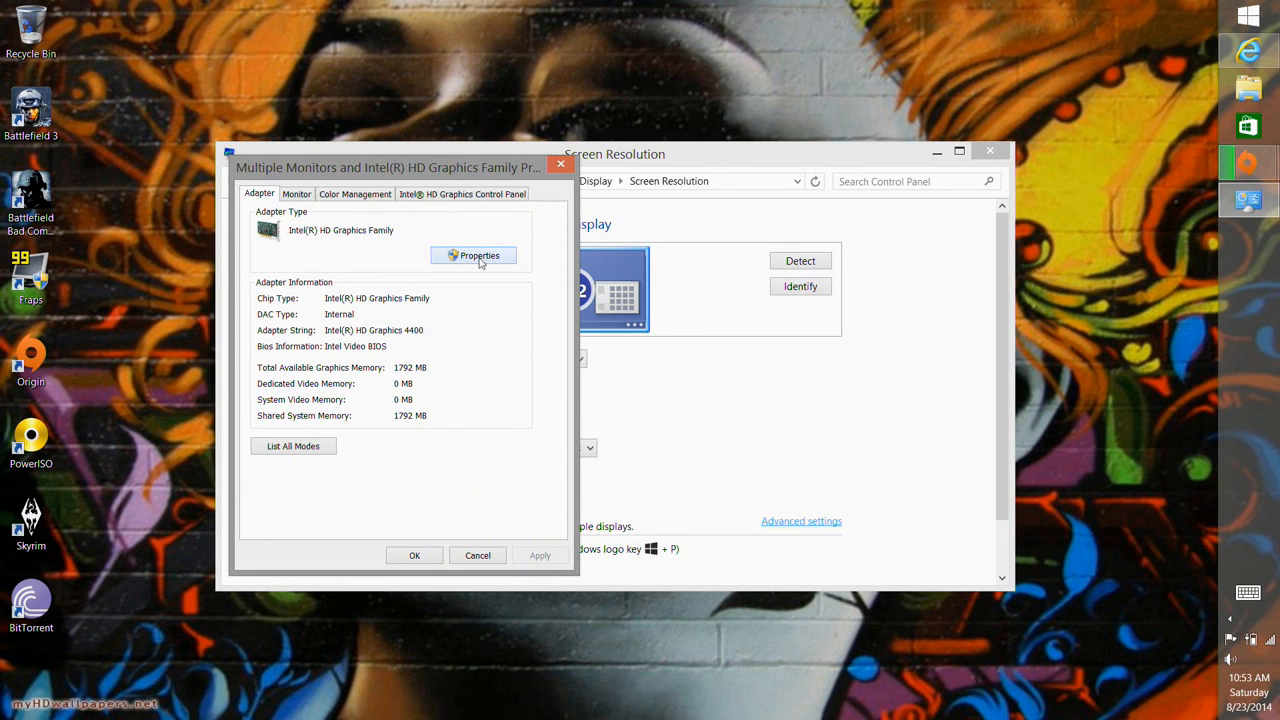
click(473, 255)
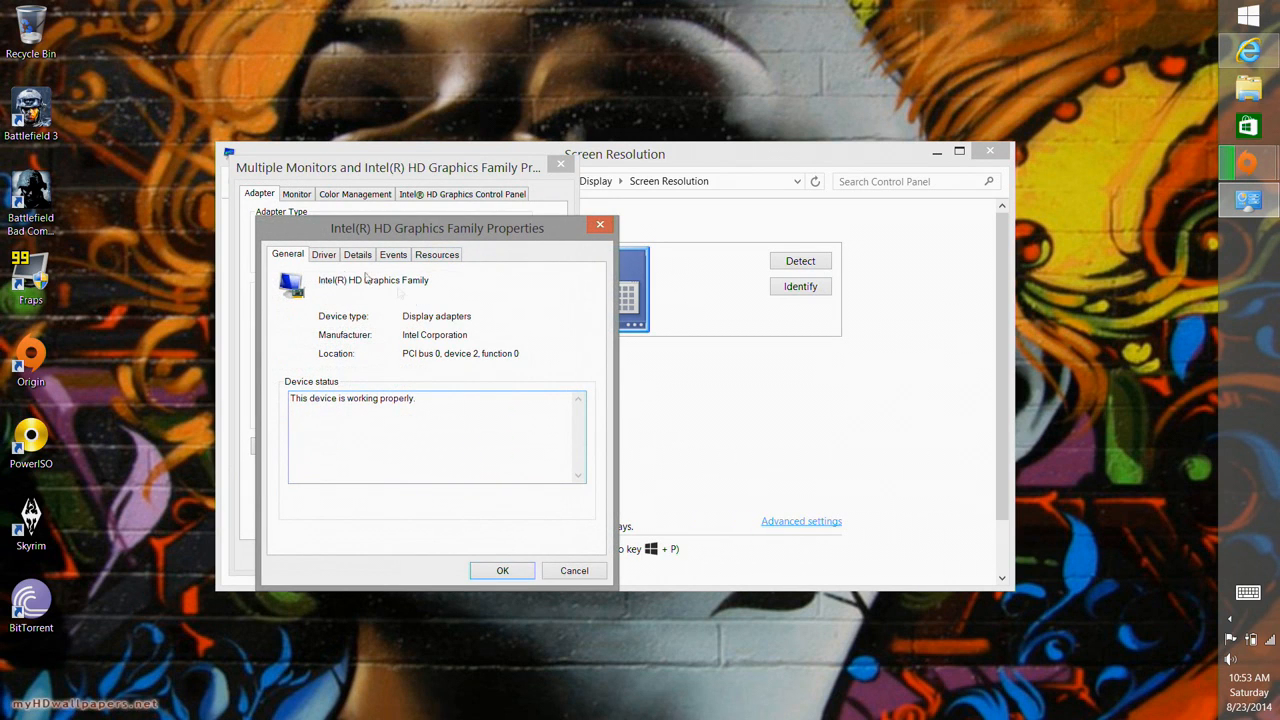
click(323, 254)
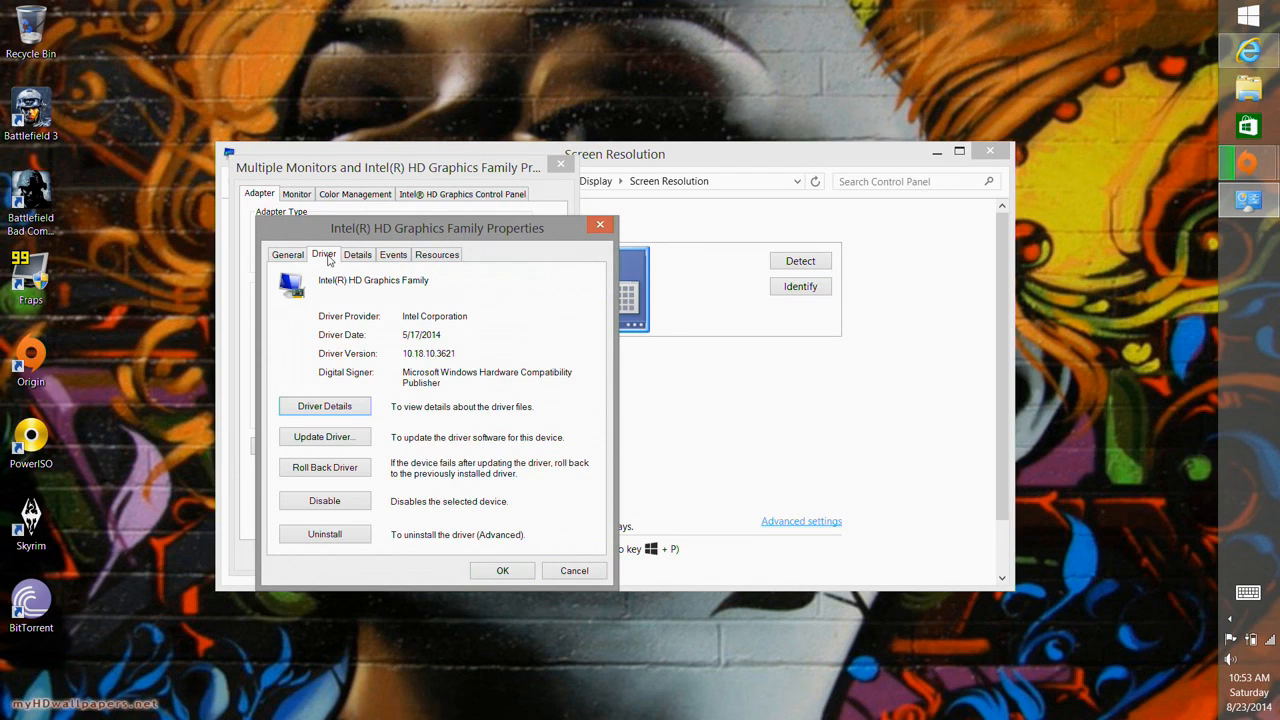
mouse_move(447, 353)
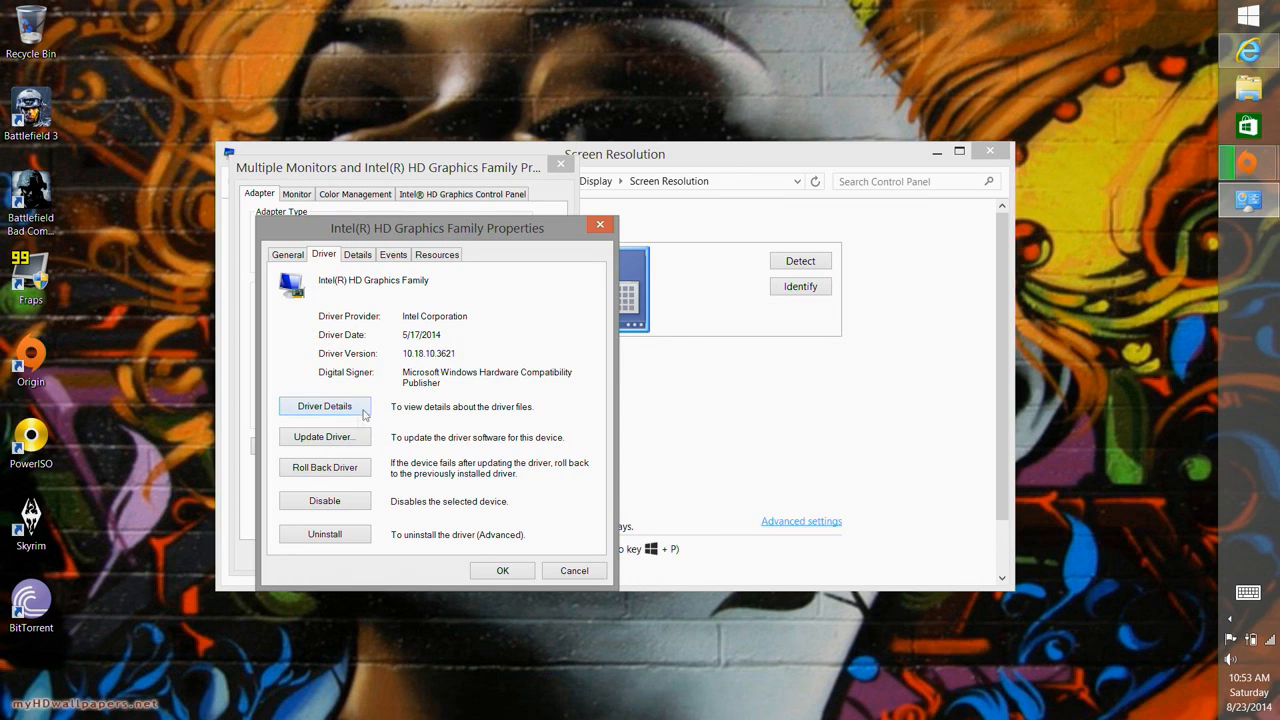
mouse_move(335, 440)
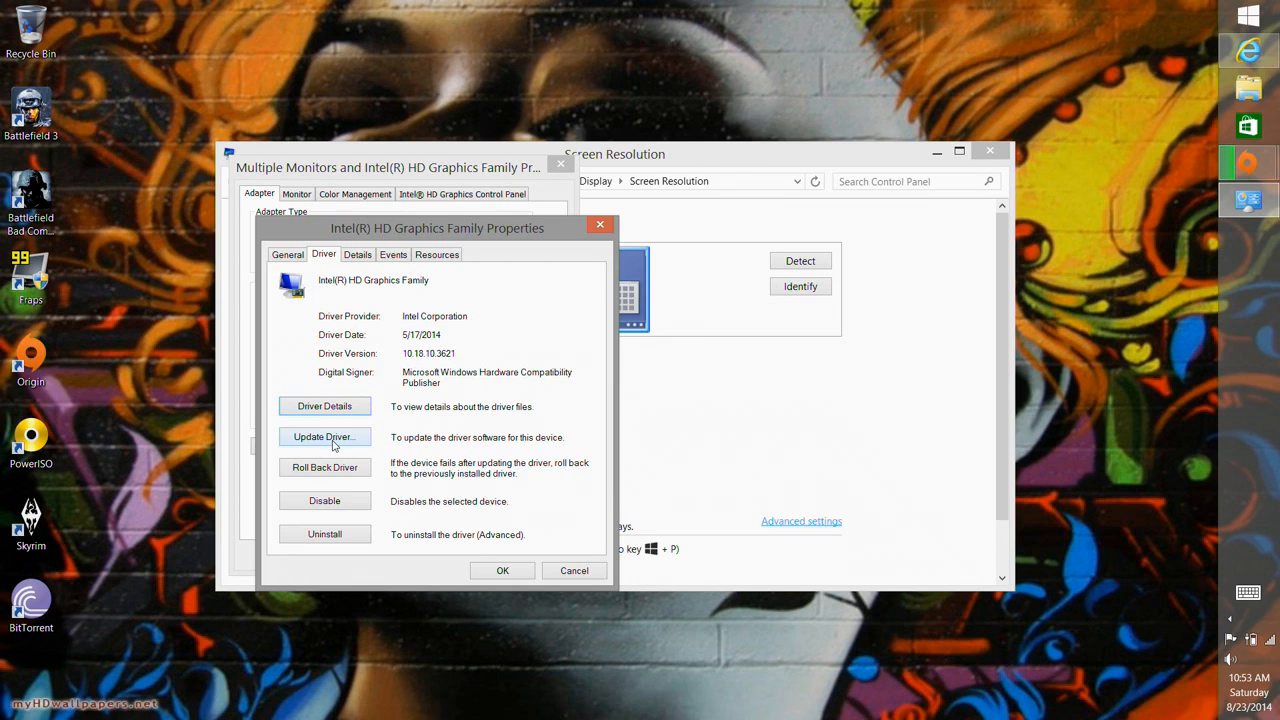
- Select driver 10.18.10.3621 (5/17/2014) from the computer's compatible drivers list
click(324, 437)
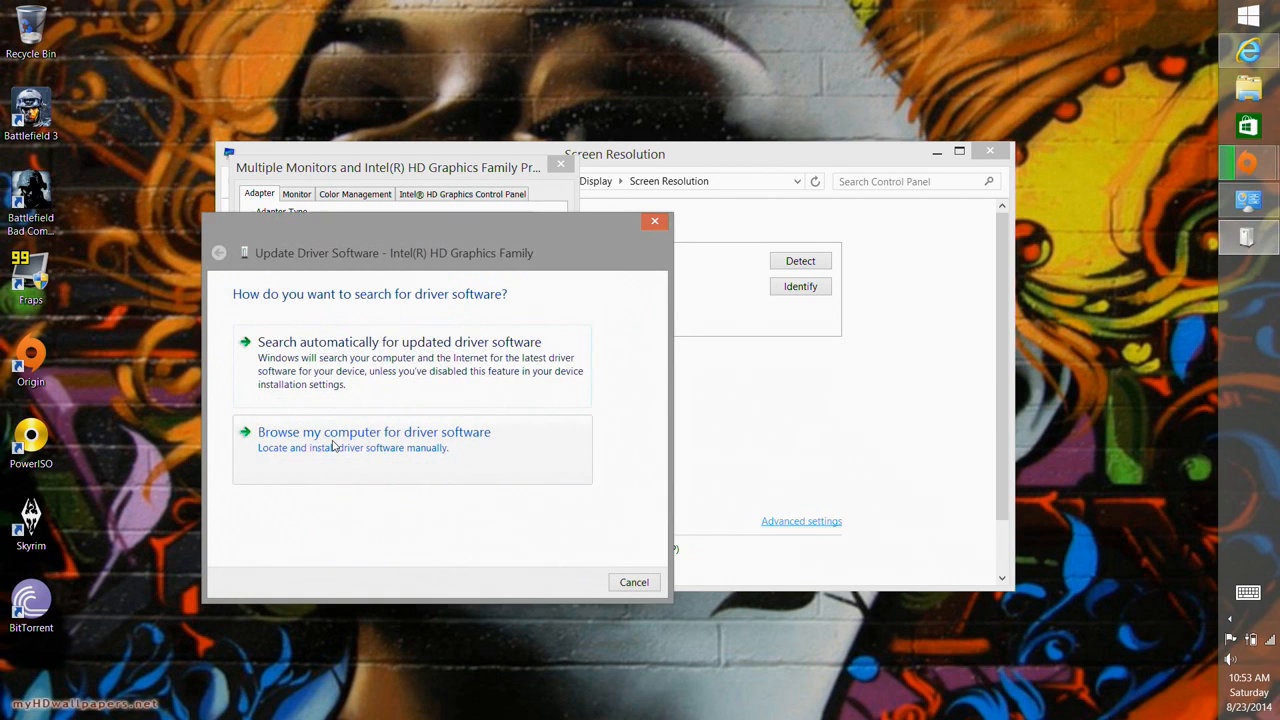
mouse_move(388, 453)
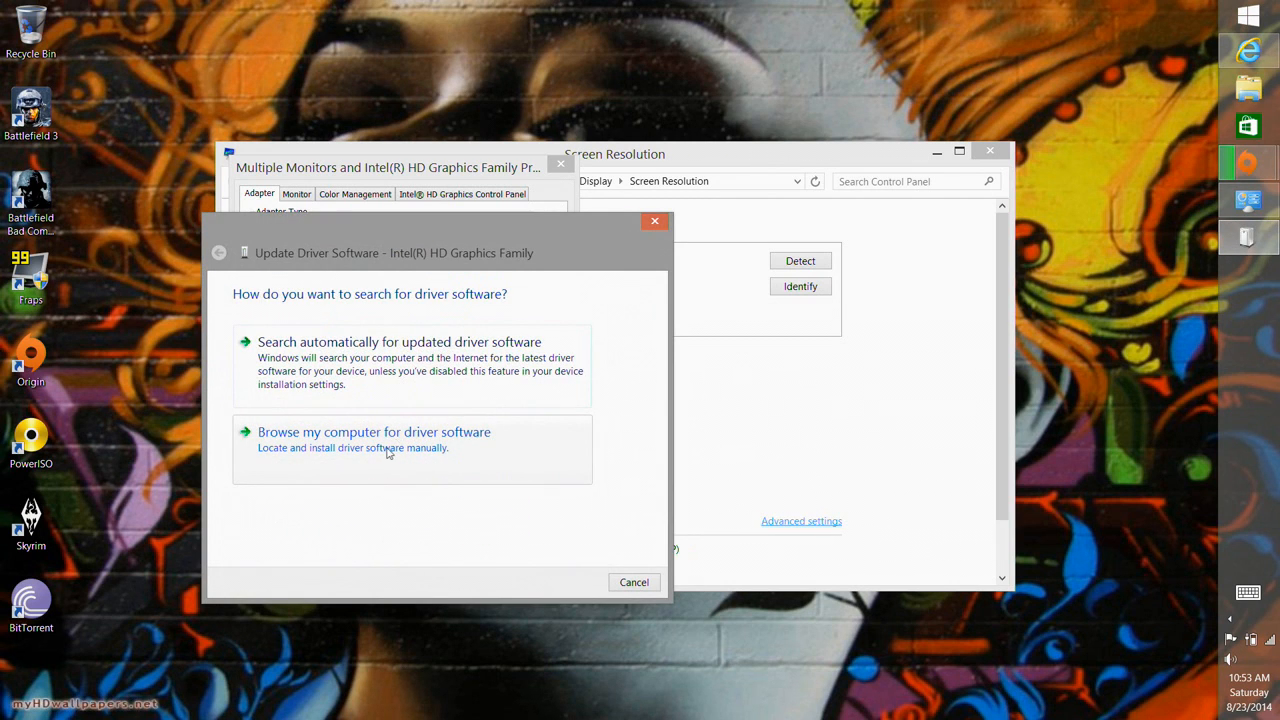
click(373, 432)
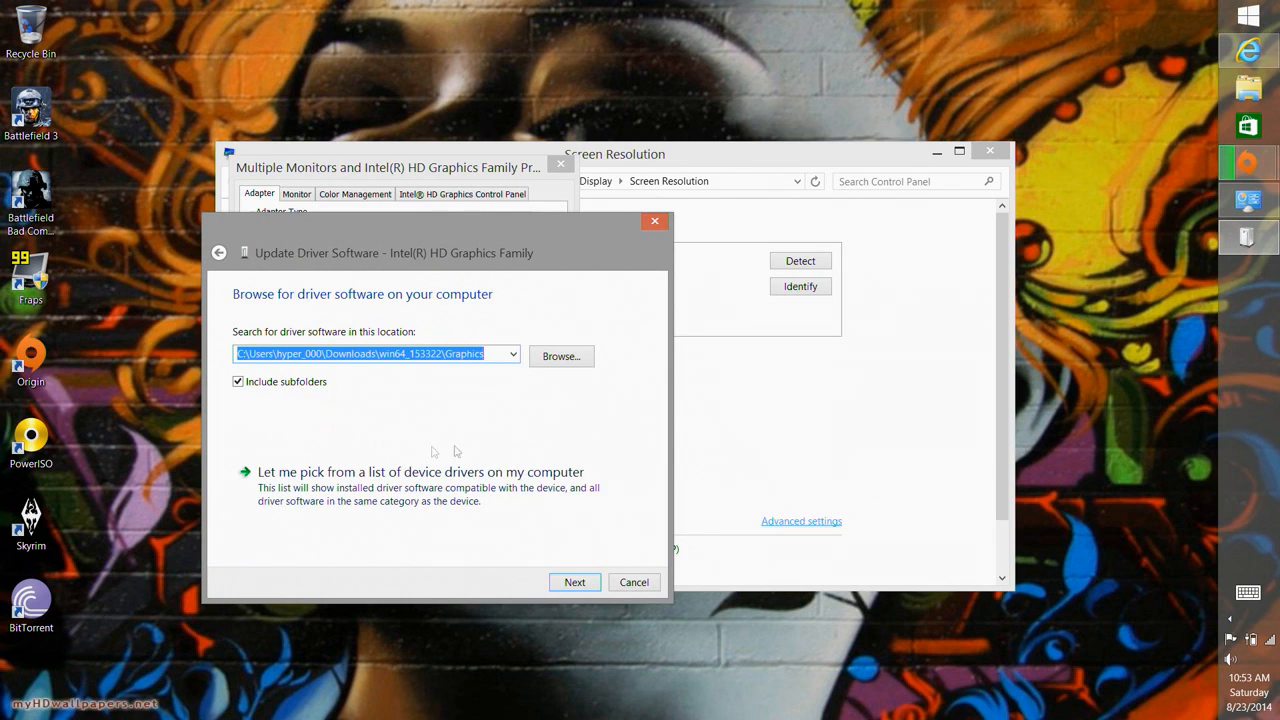
mouse_move(512, 421)
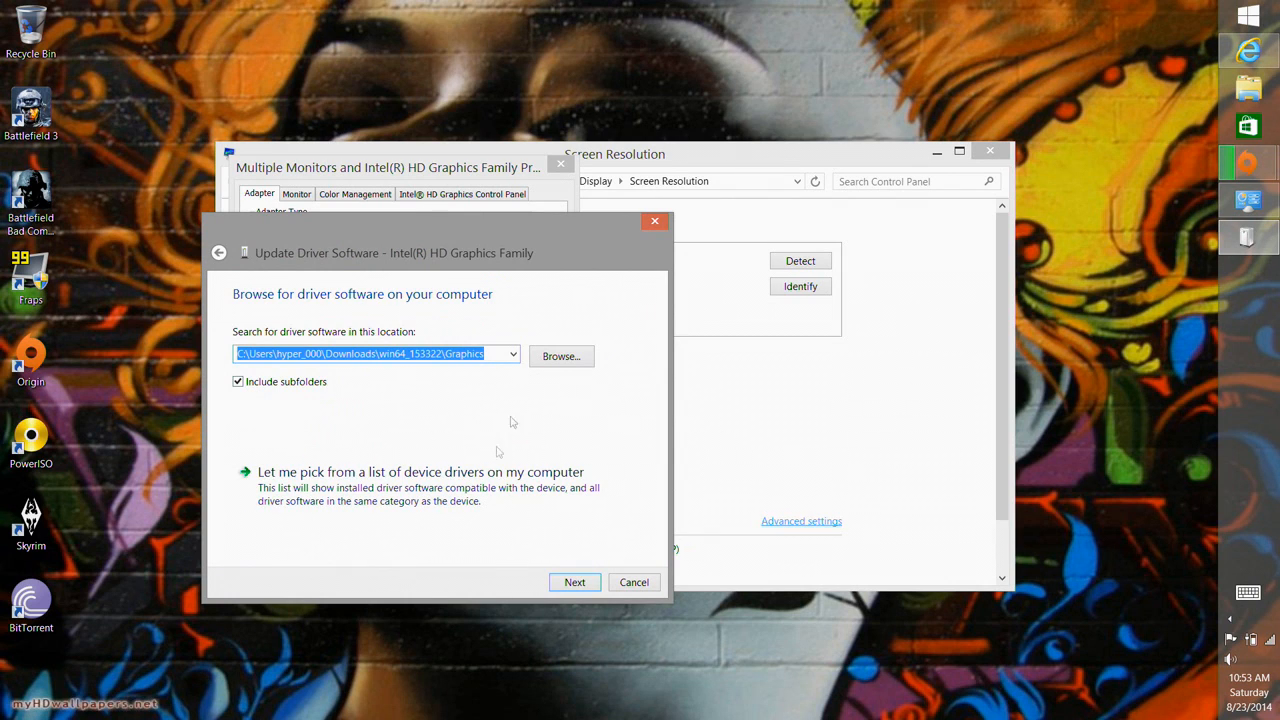
click(574, 582)
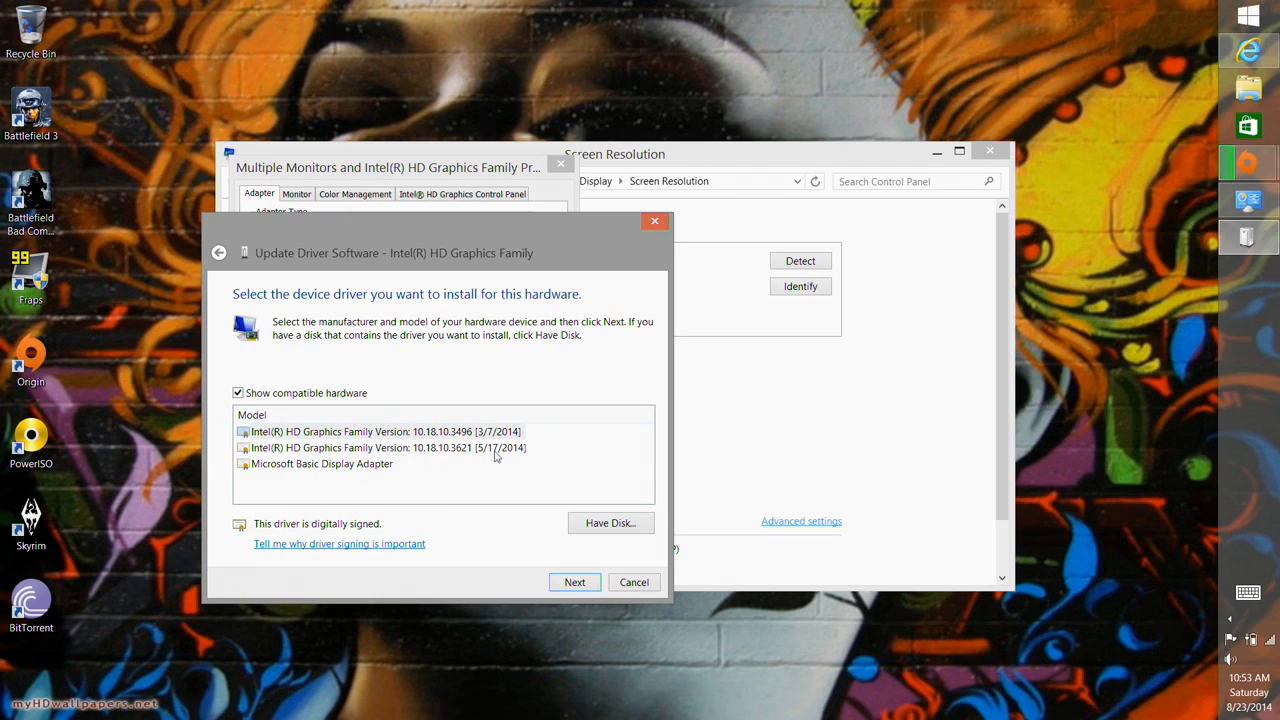
mouse_move(445, 459)
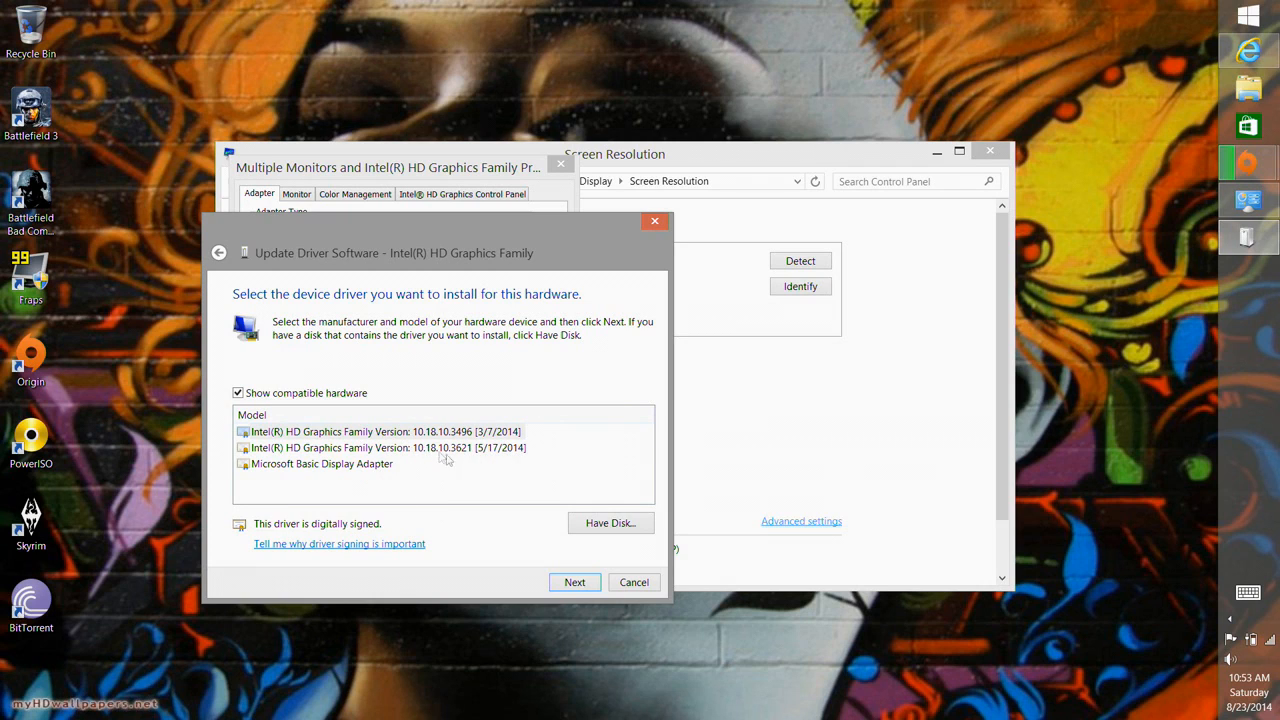
mouse_move(488, 463)
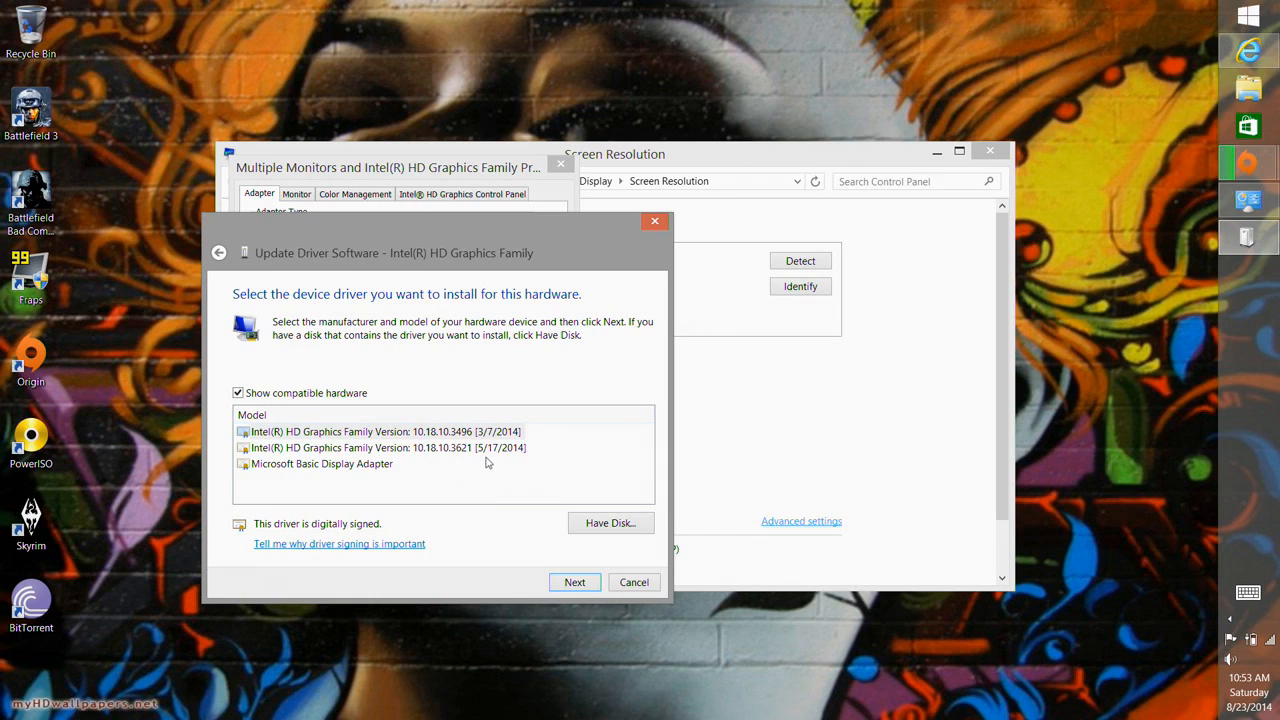
click(388, 447)
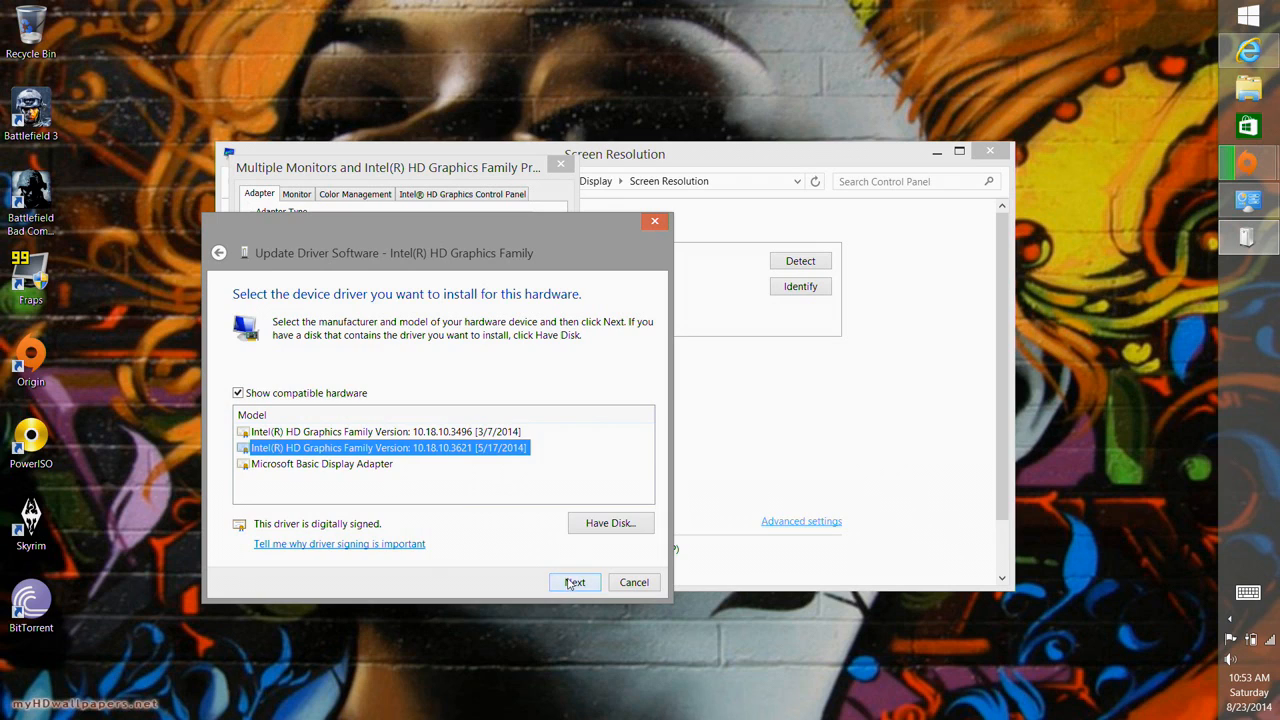
- Install driver 10.18.10.3621, dismiss the cancel warning, and close the wizard and properties
click(575, 582)
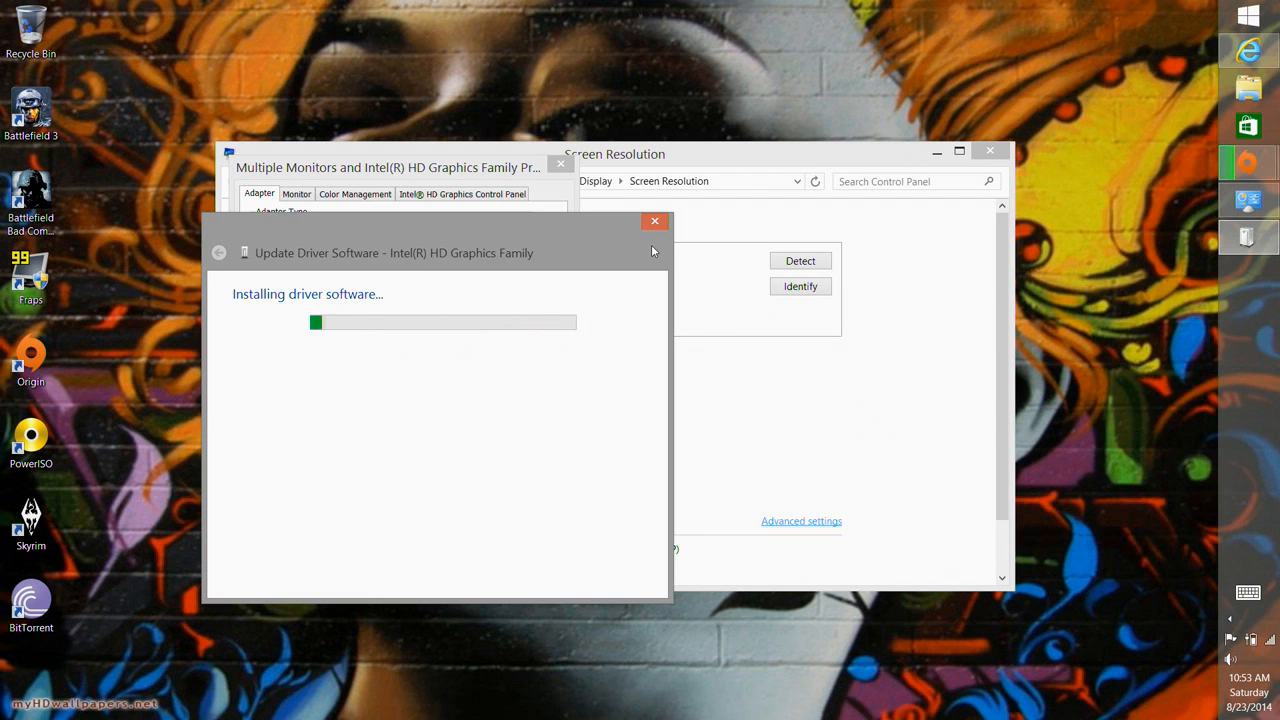
click(655, 221)
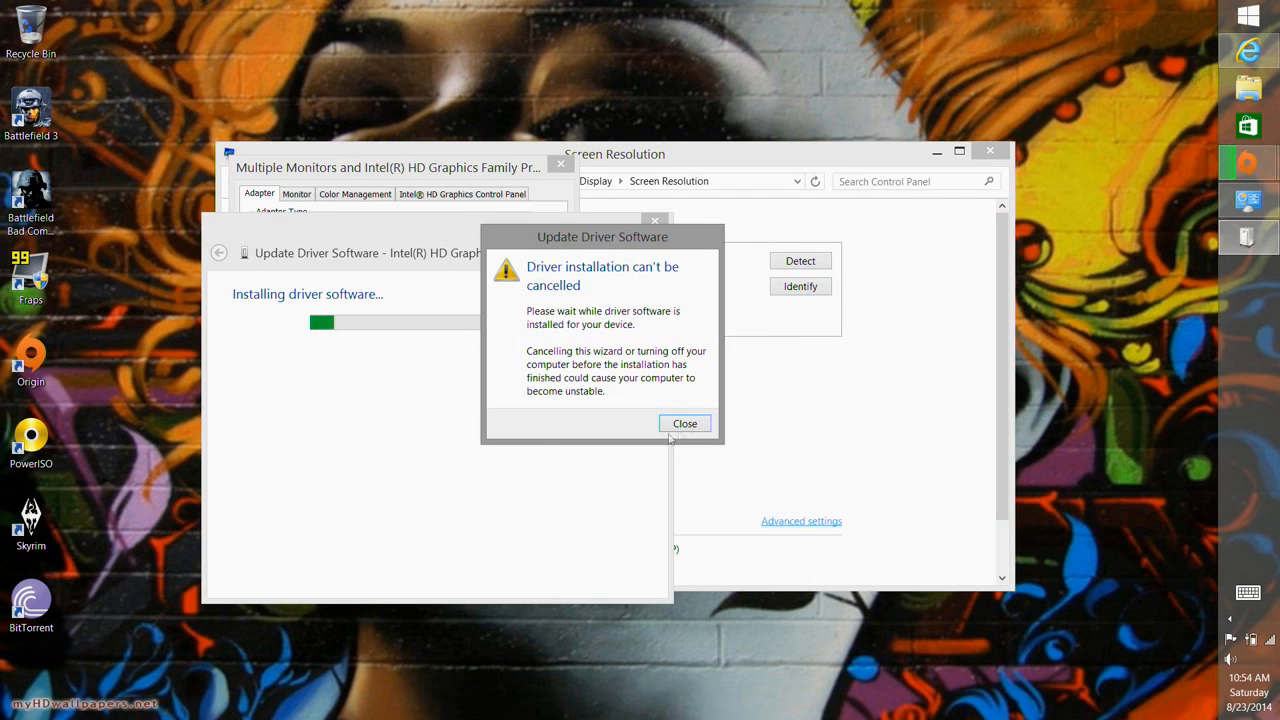
click(685, 423)
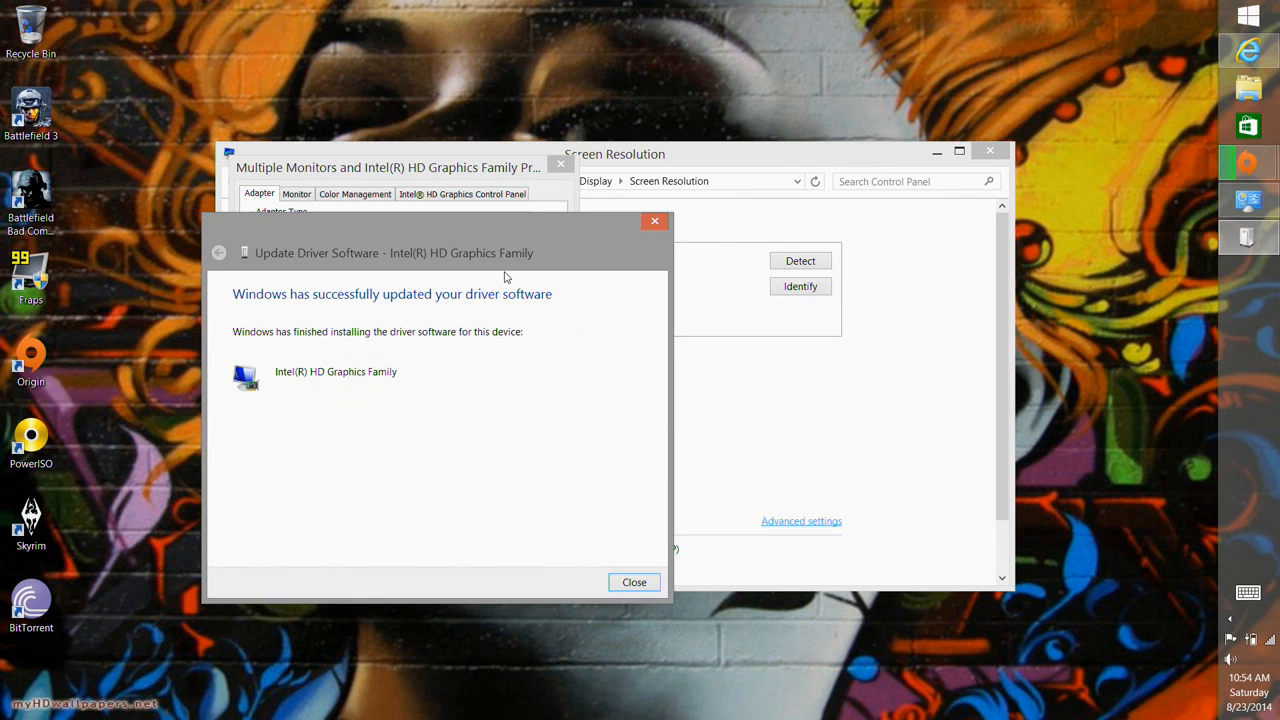
mouse_move(515, 323)
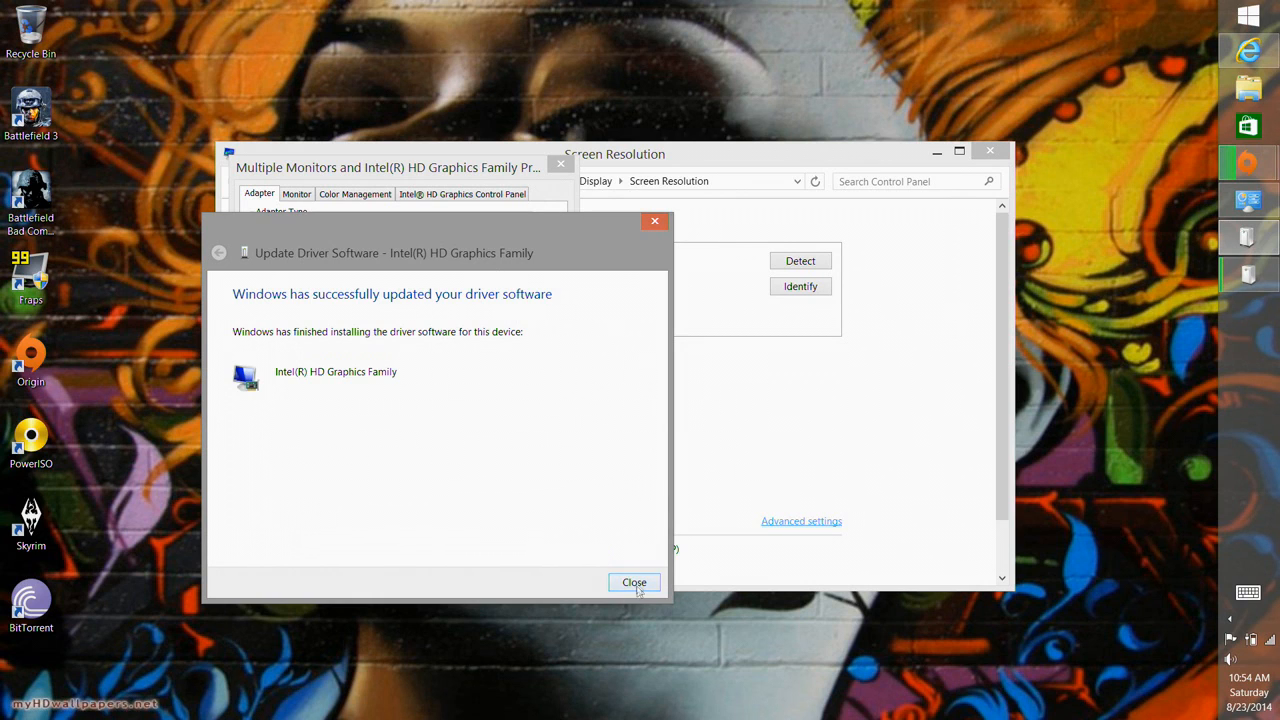
click(634, 582)
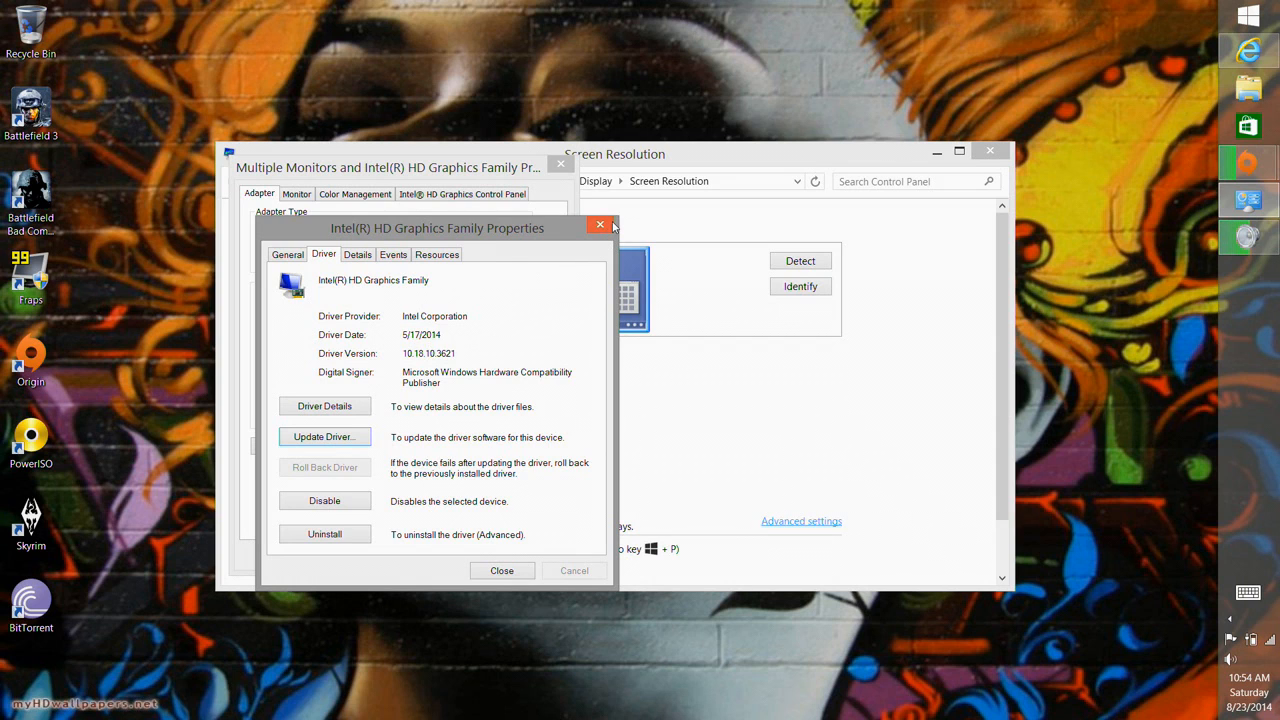
click(600, 224)
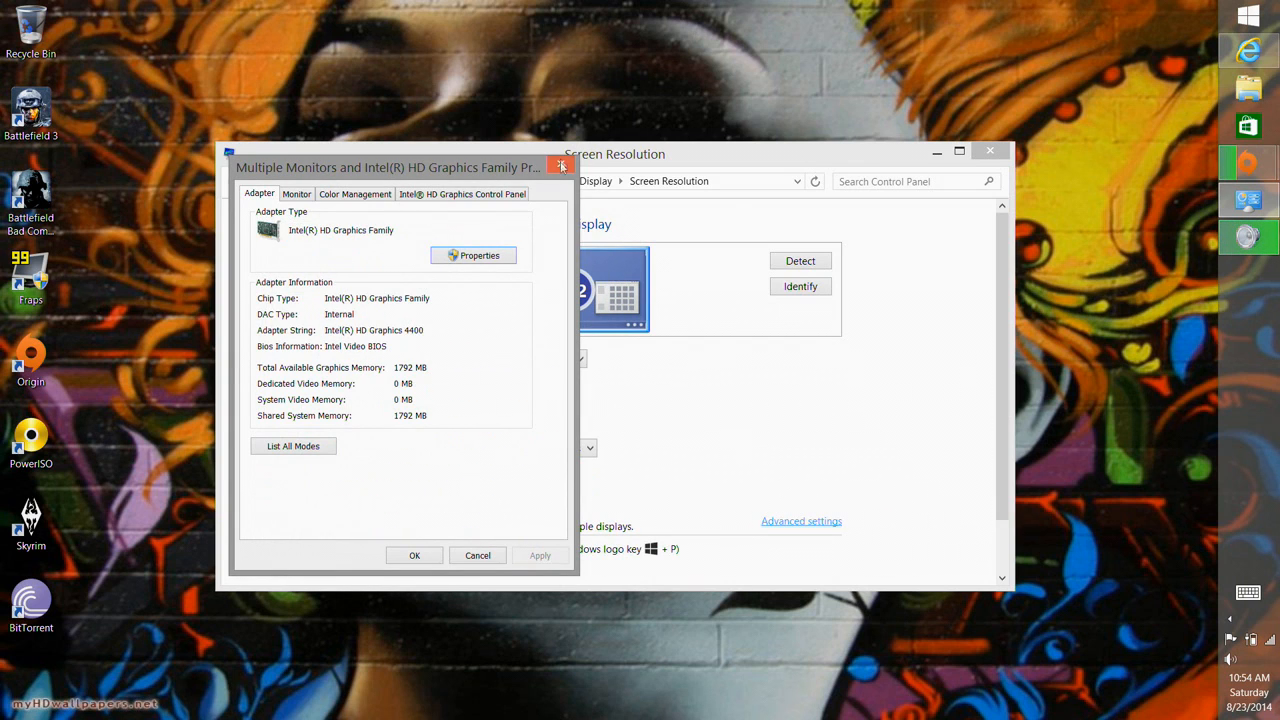
- Close the advanced display adapter settings and launch Graphics Properties from the desktop
click(561, 166)
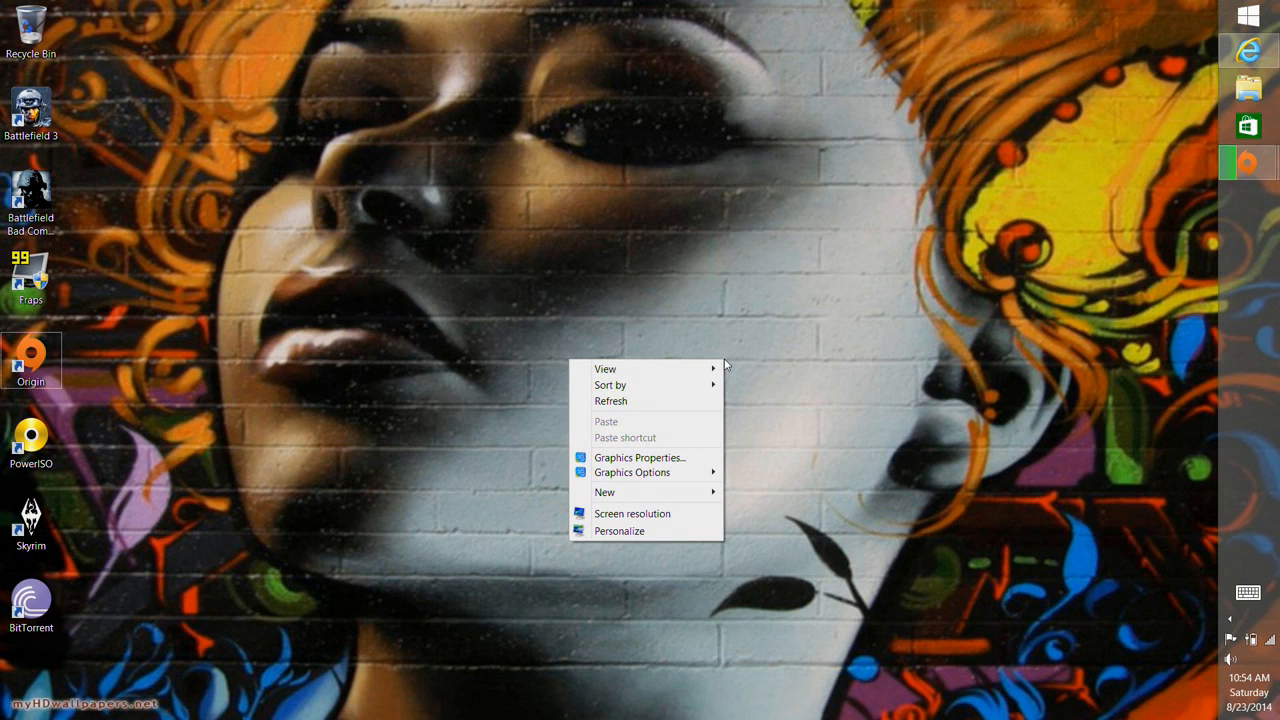
mouse_move(640, 457)
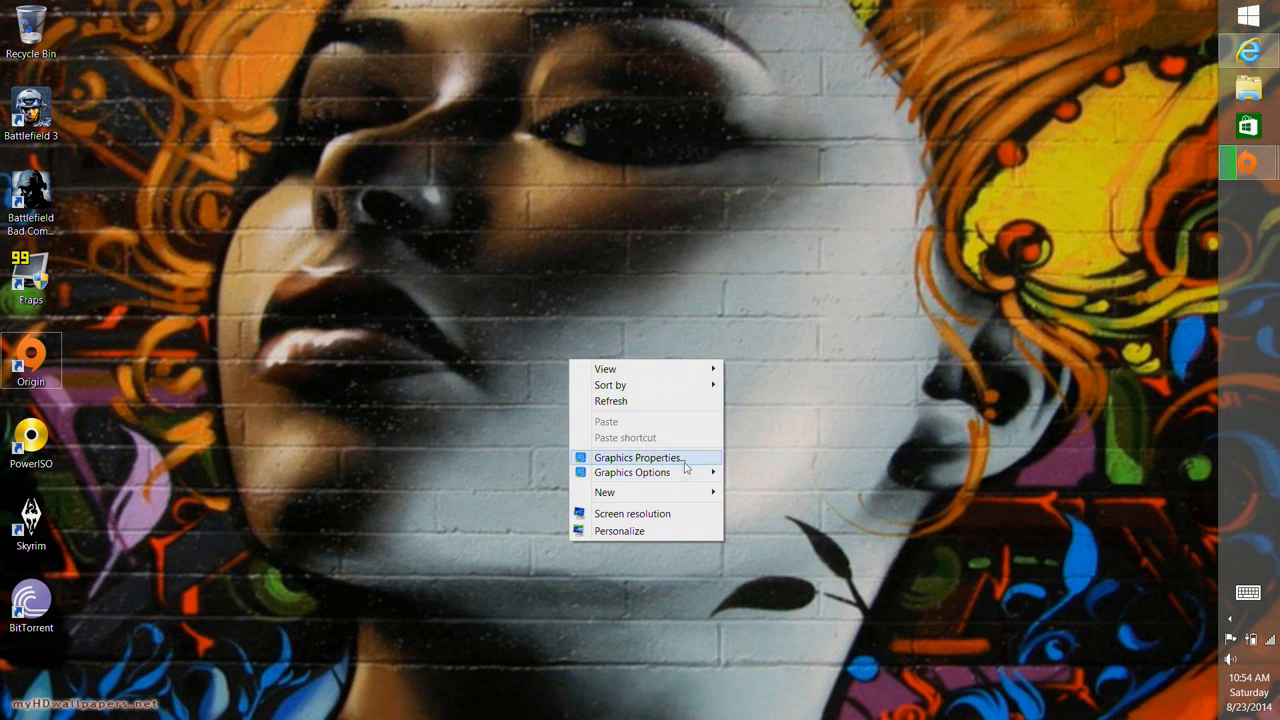
mouse_move(632, 472)
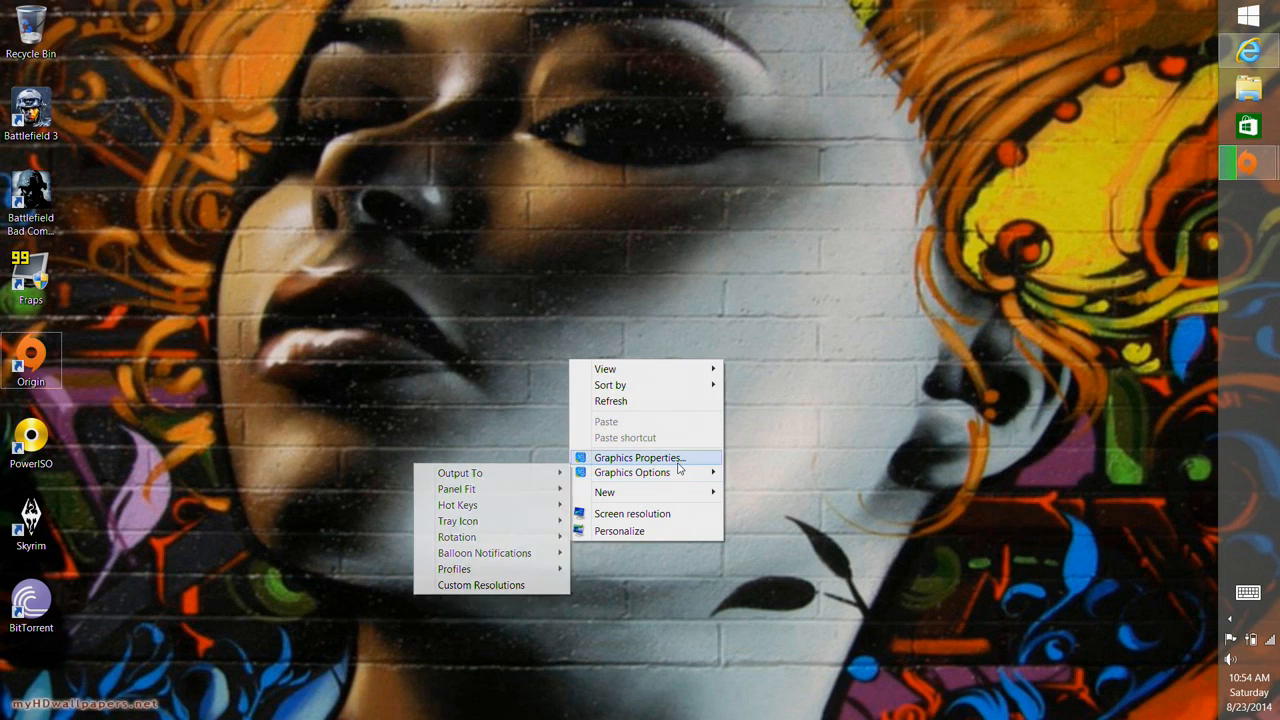
click(637, 457)
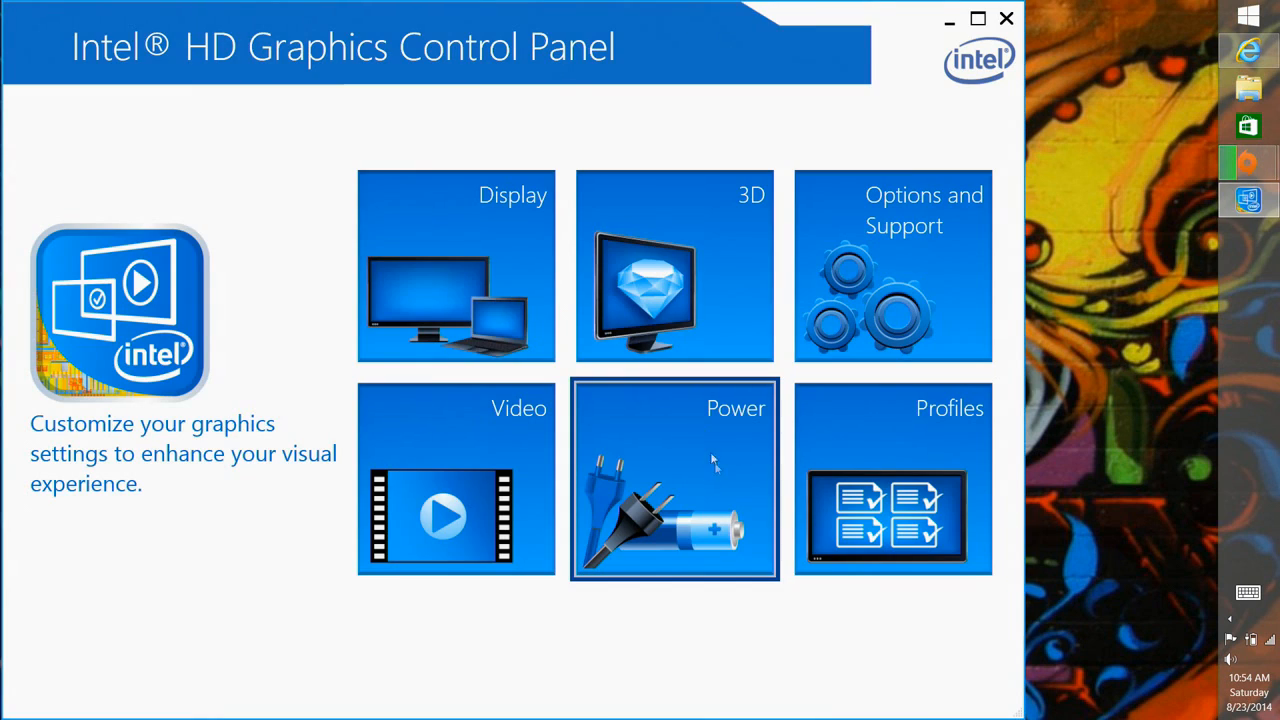
mouse_move(460, 308)
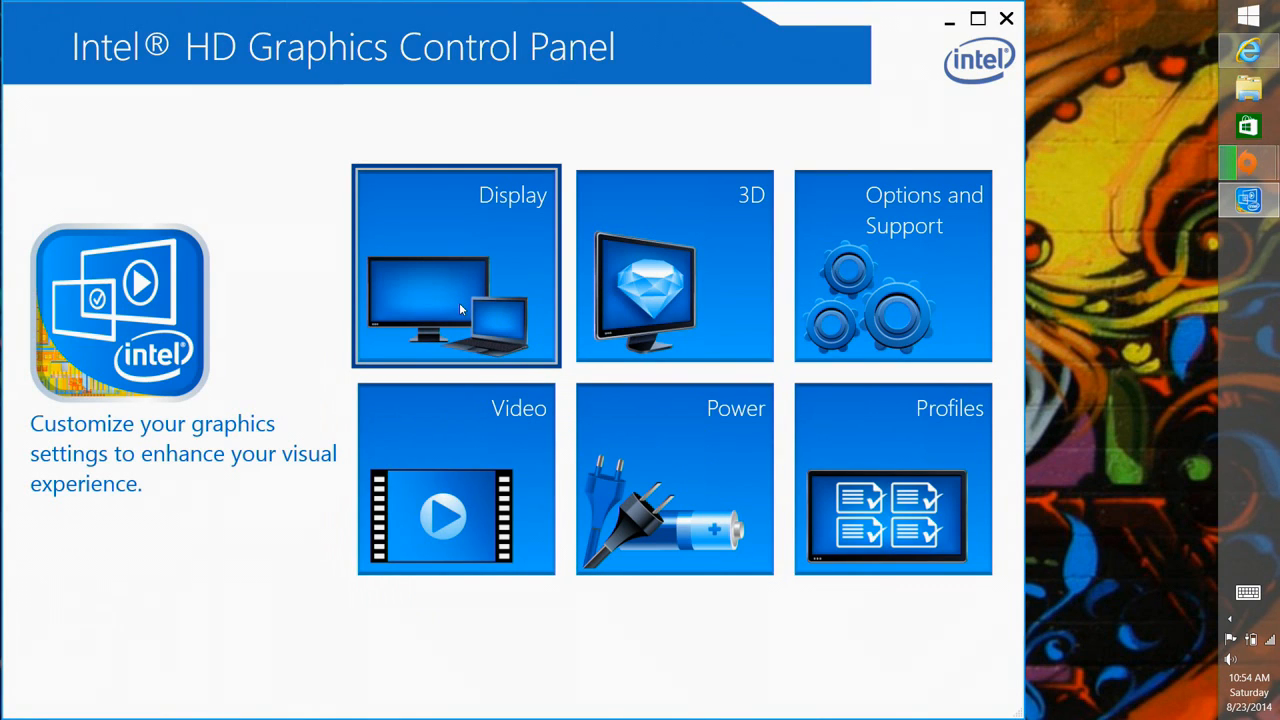
mouse_move(443, 253)
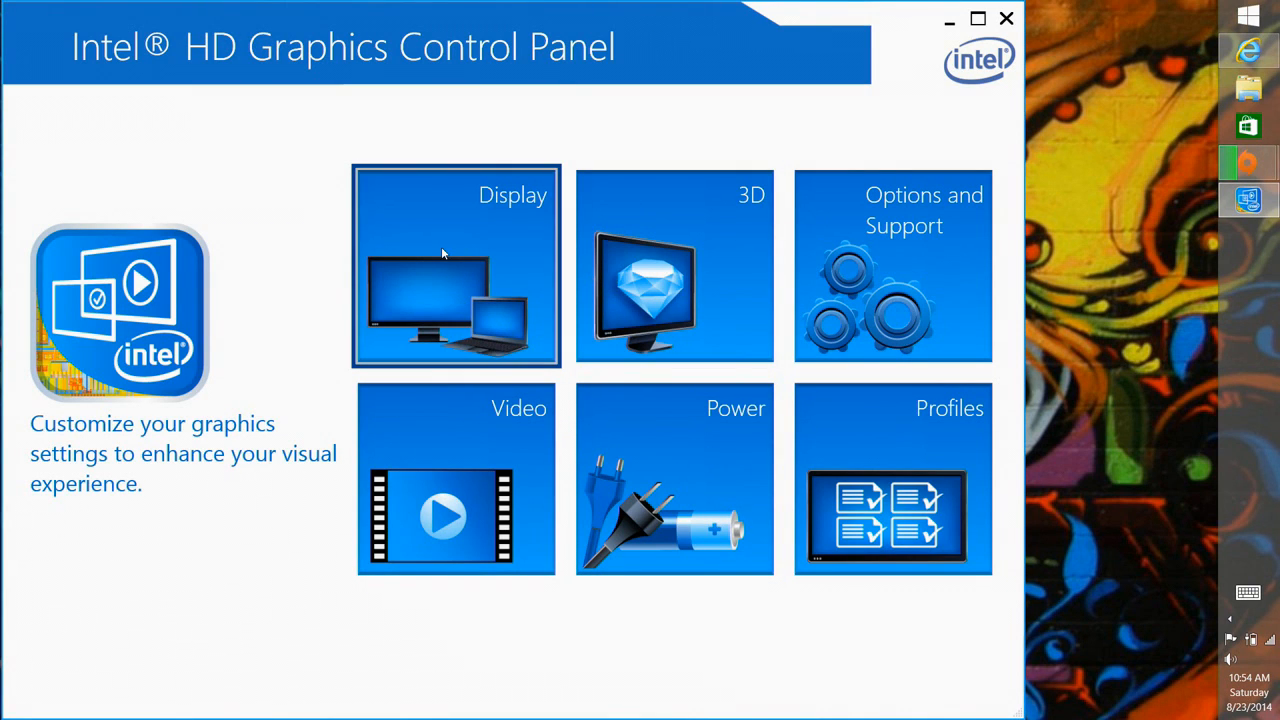
- Under Display, apply a 1366 x 768 resolution and confirm keeping it
click(455, 265)
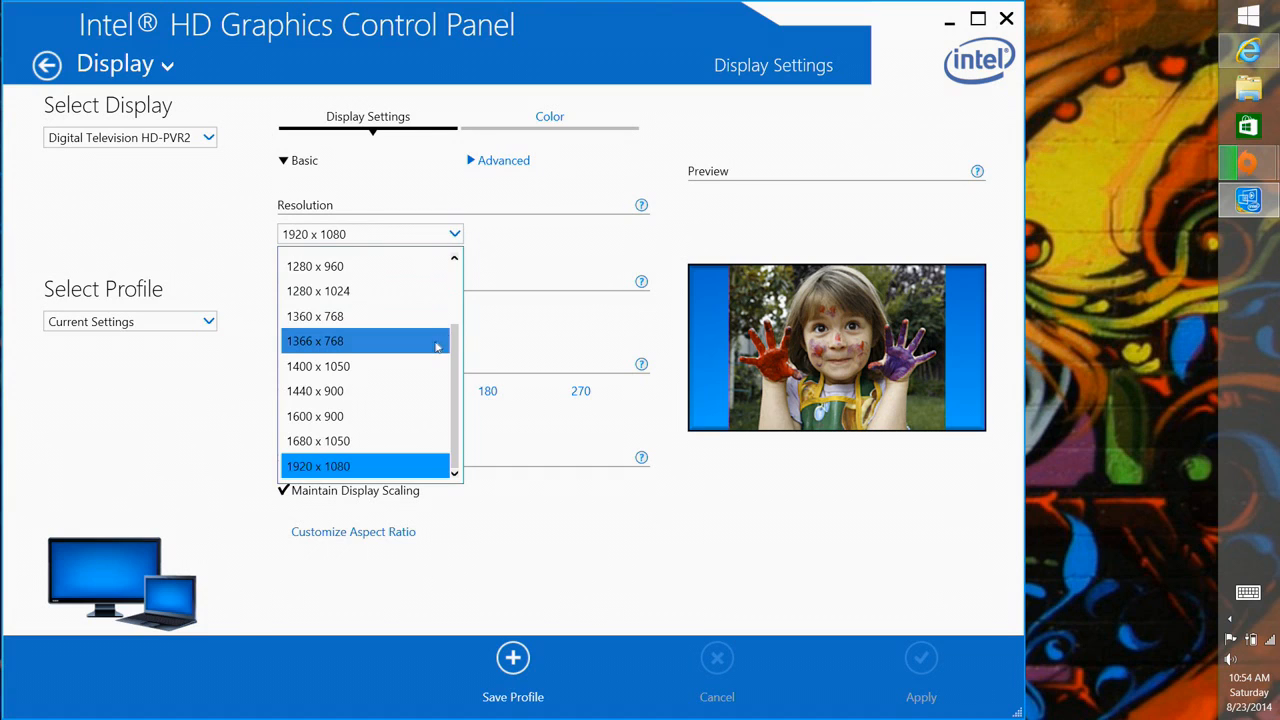
mouse_move(403, 360)
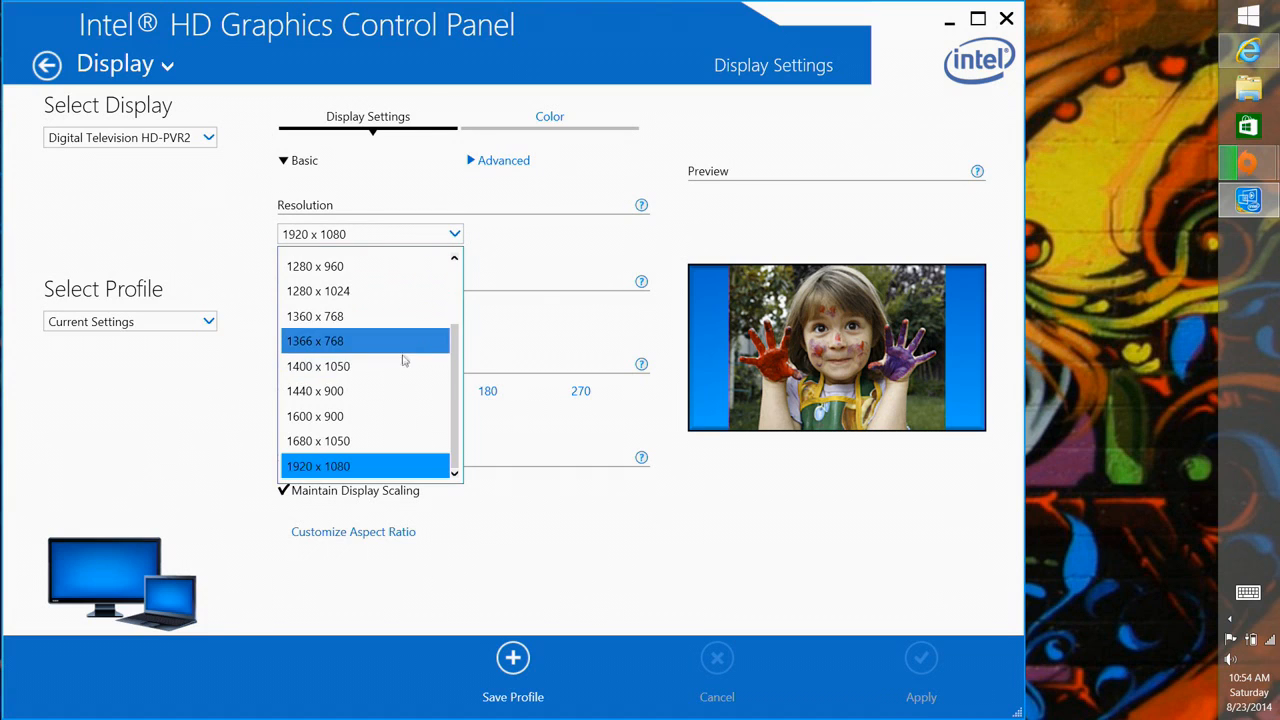
mouse_move(402, 358)
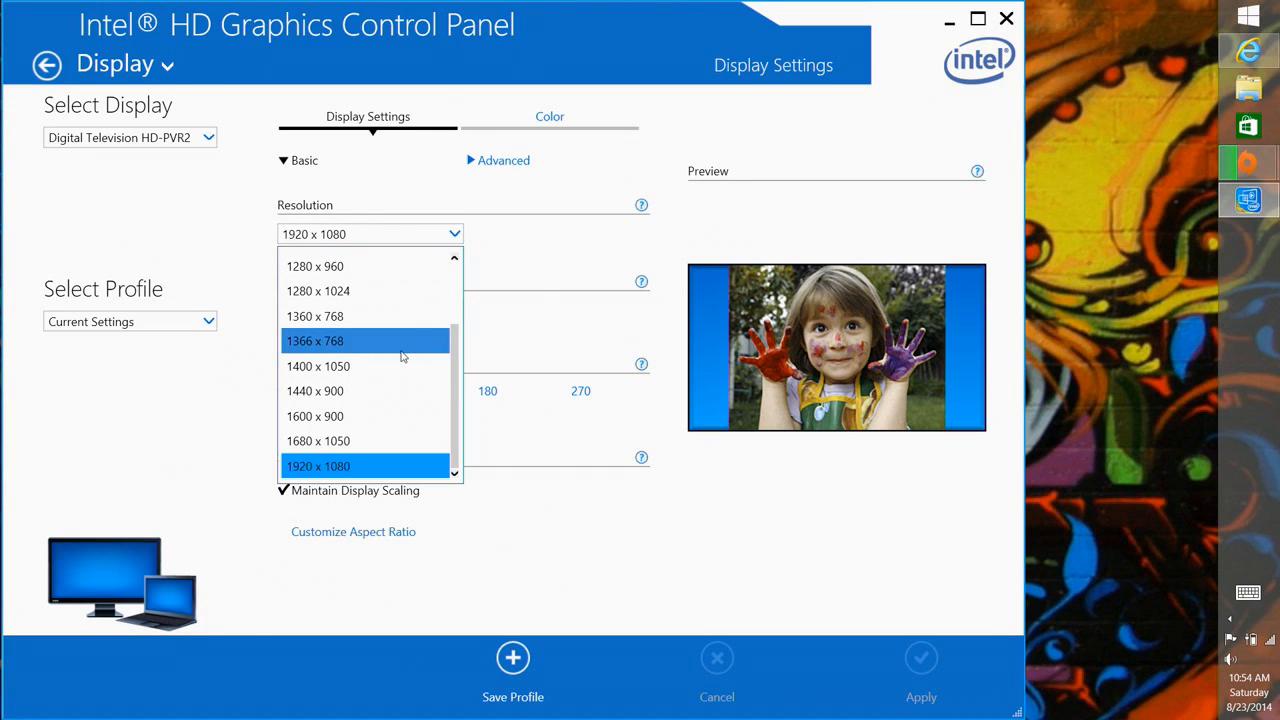
mouse_move(400, 345)
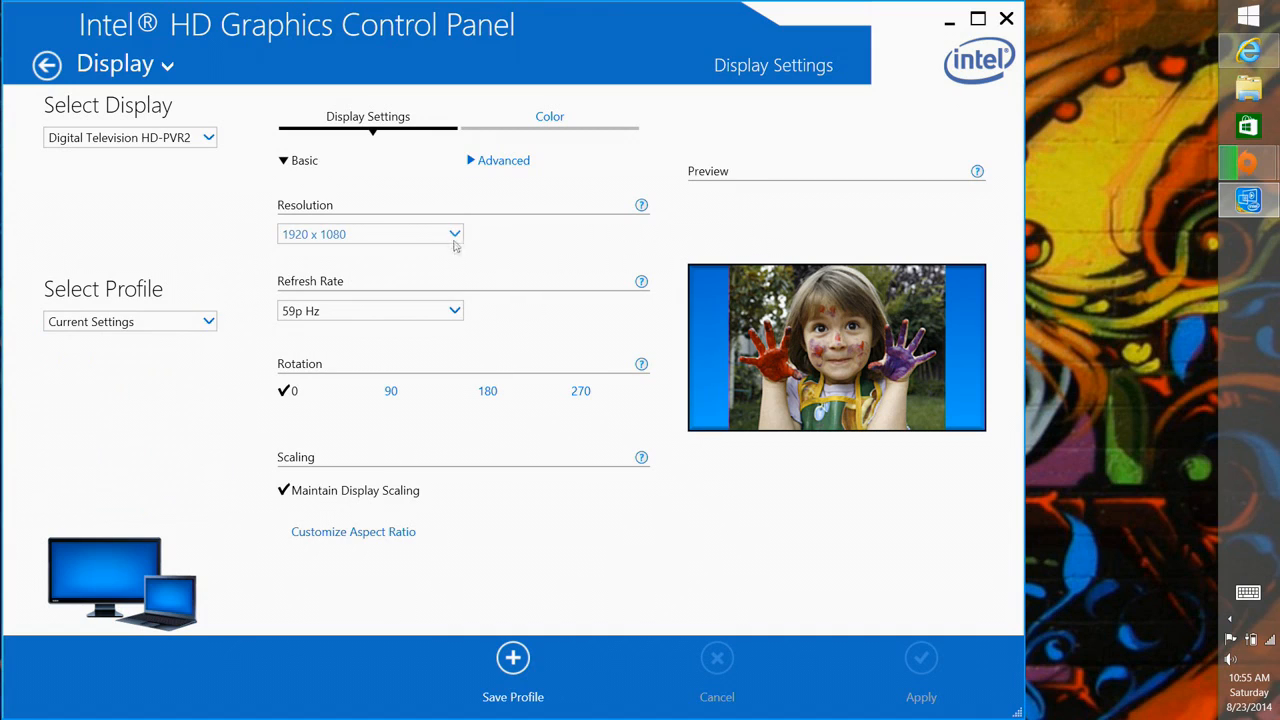
mouse_move(456, 233)
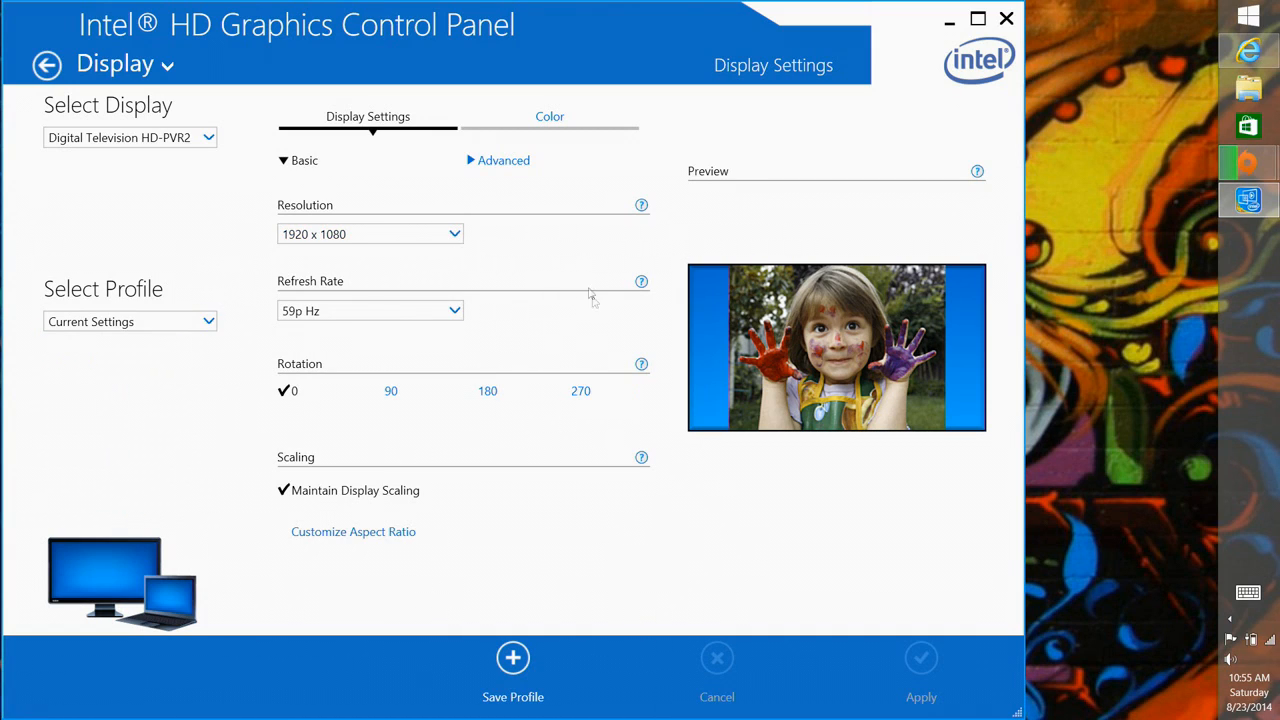
mouse_move(925, 475)
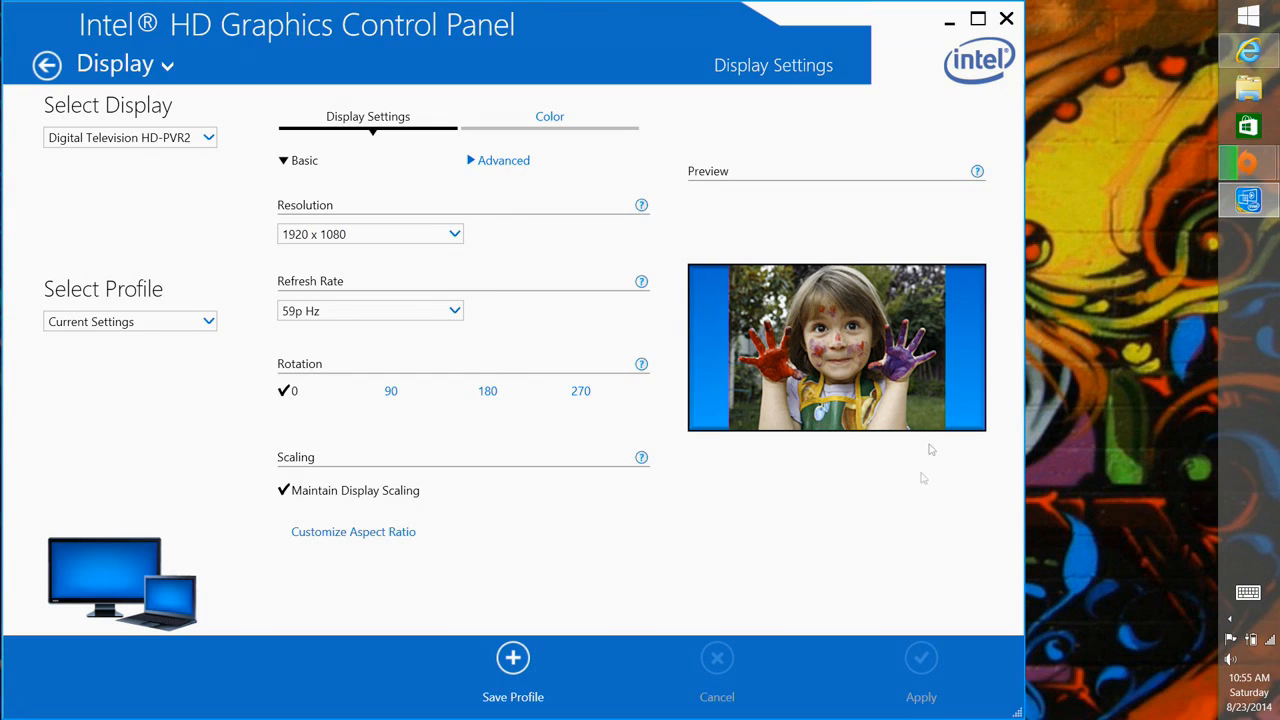
mouse_move(432, 221)
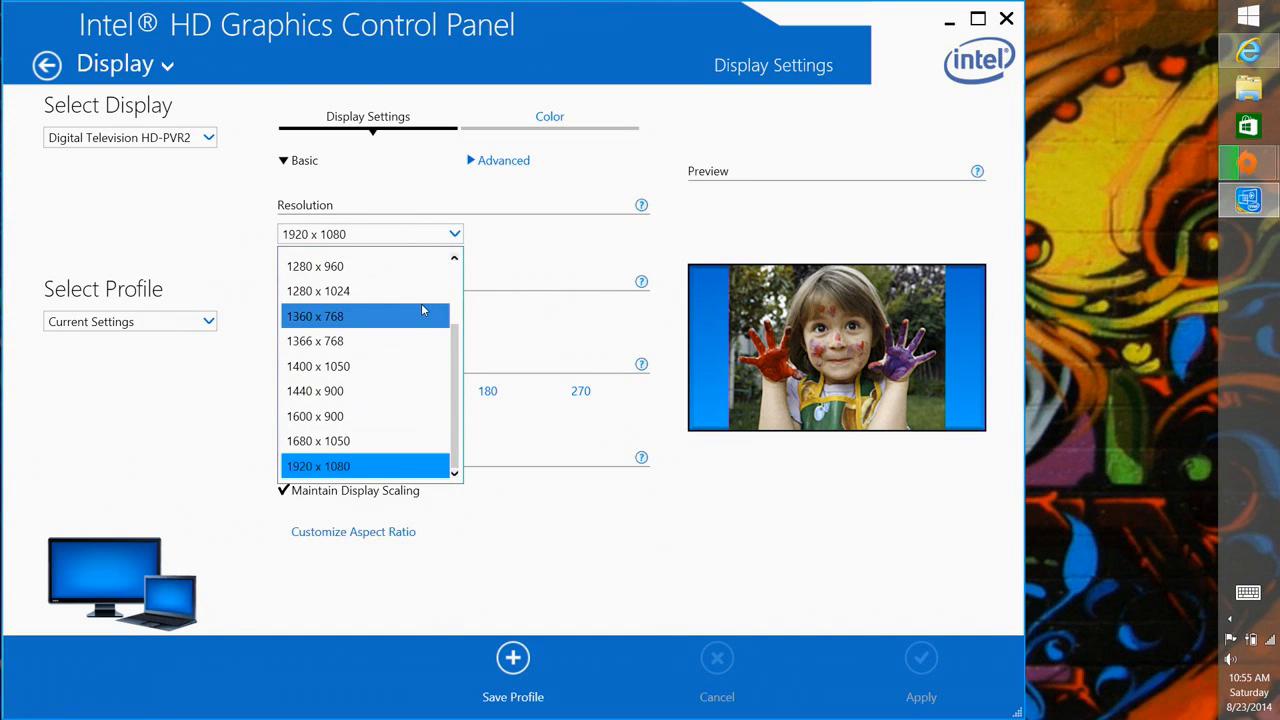
click(315, 341)
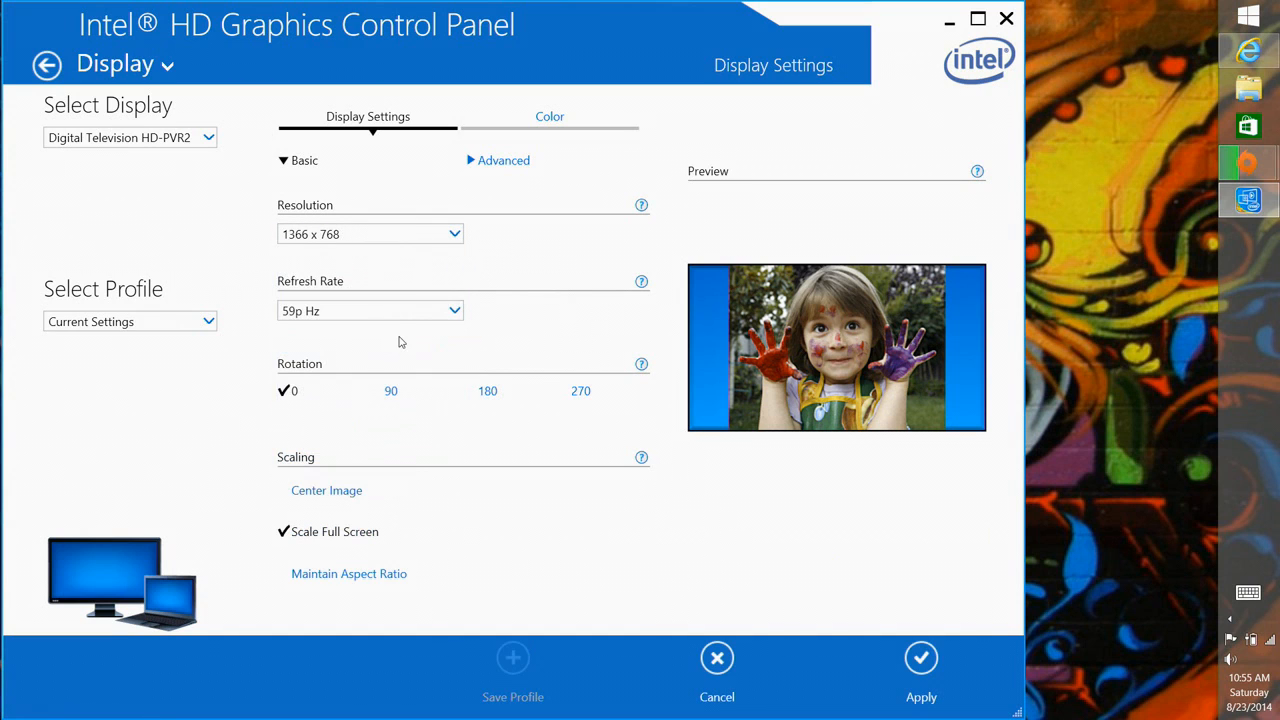
click(920, 658)
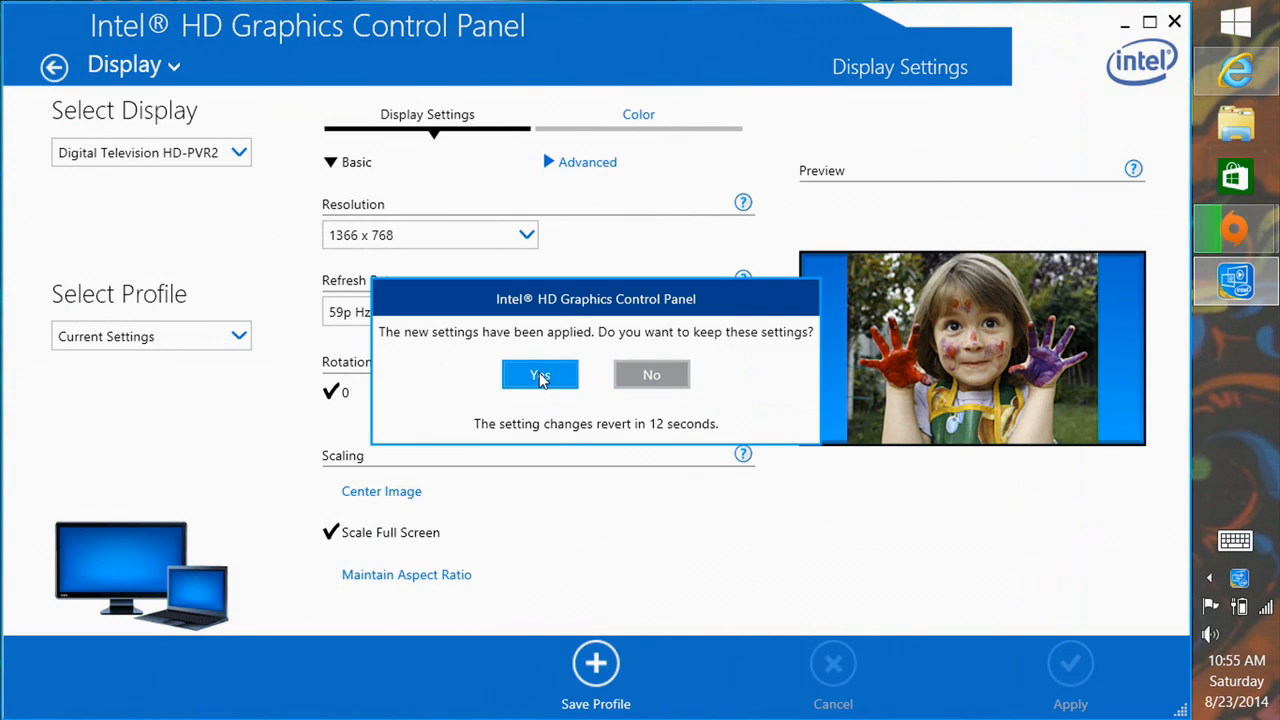
click(539, 374)
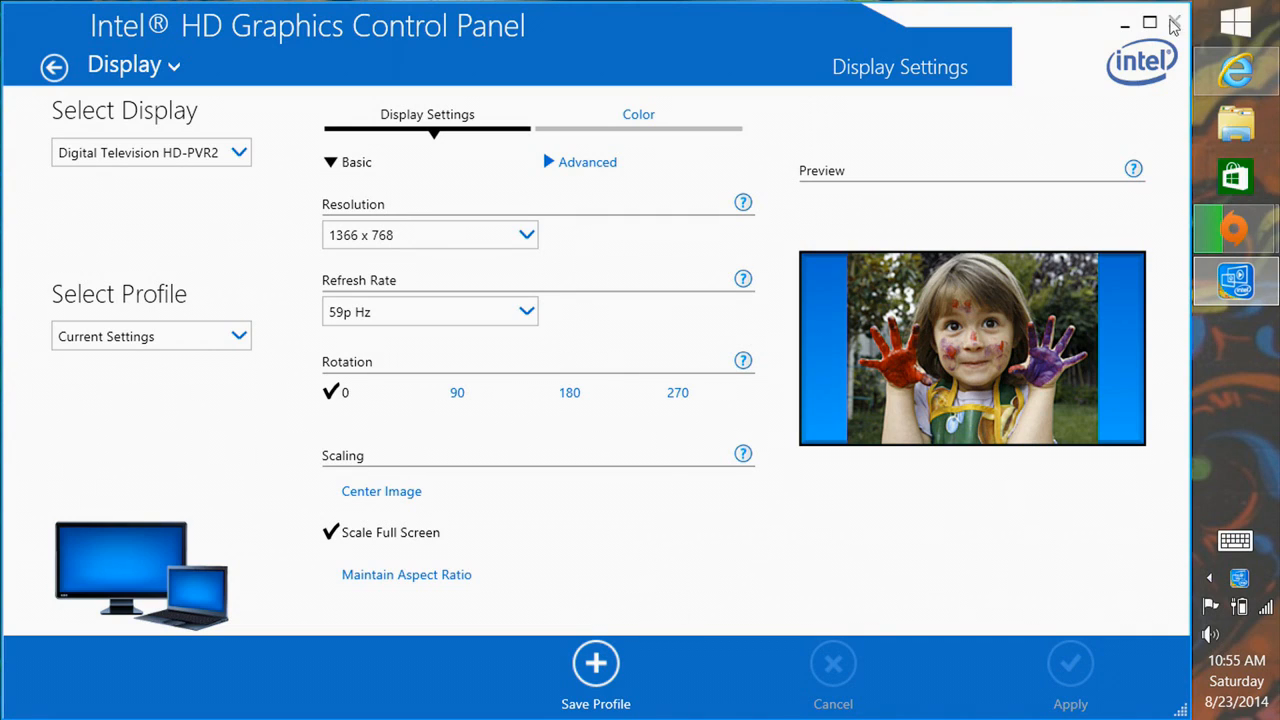
- Close the Intel HD Graphics Control Panel window
click(1173, 23)
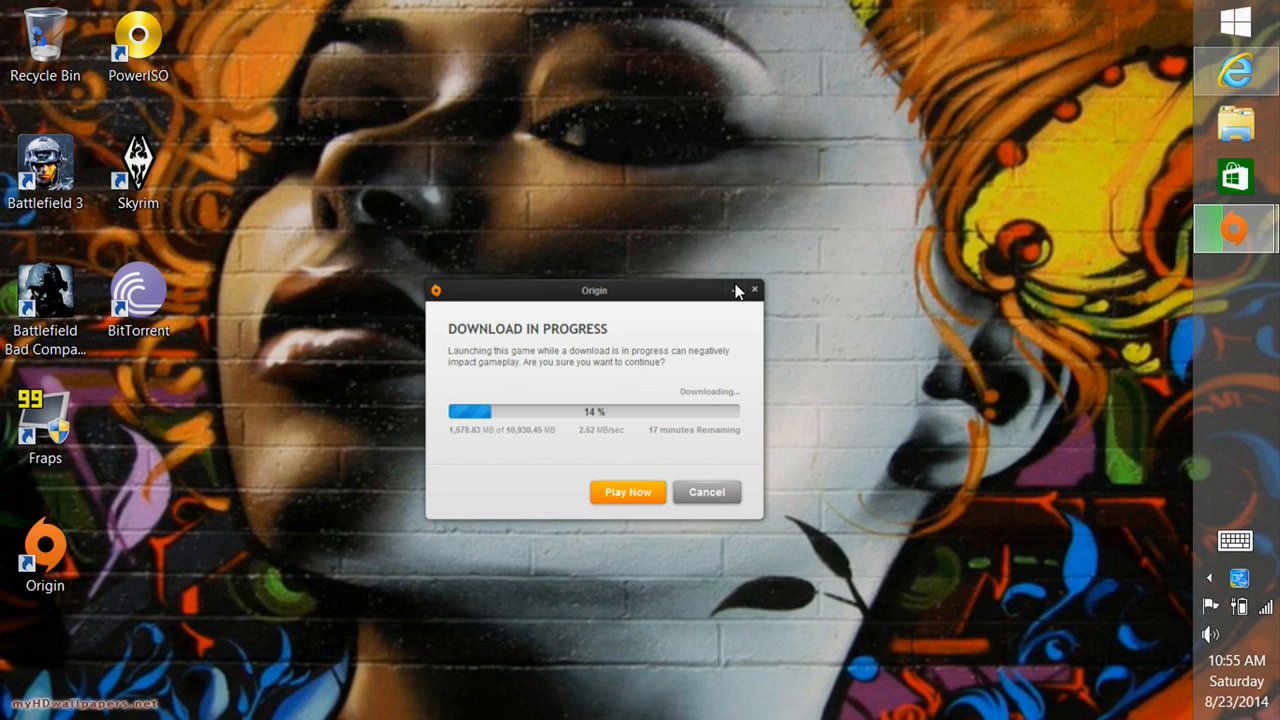
mouse_move(720, 311)
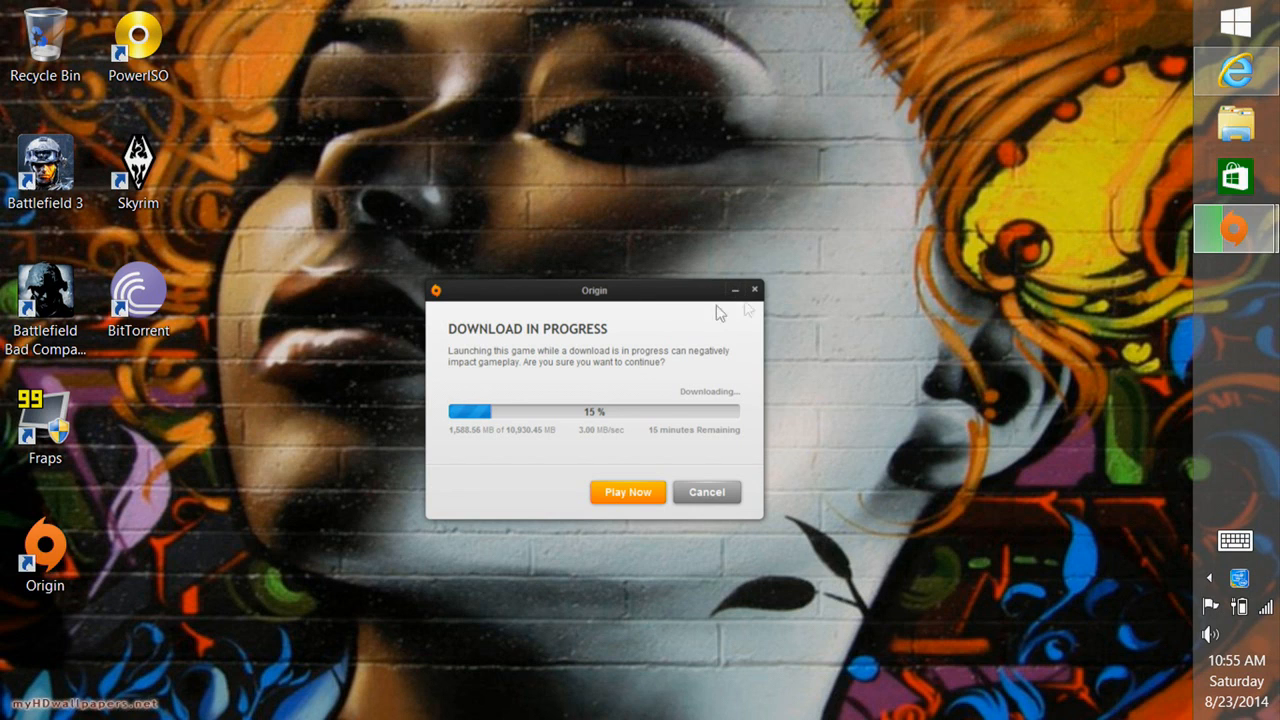
mouse_move(735, 295)
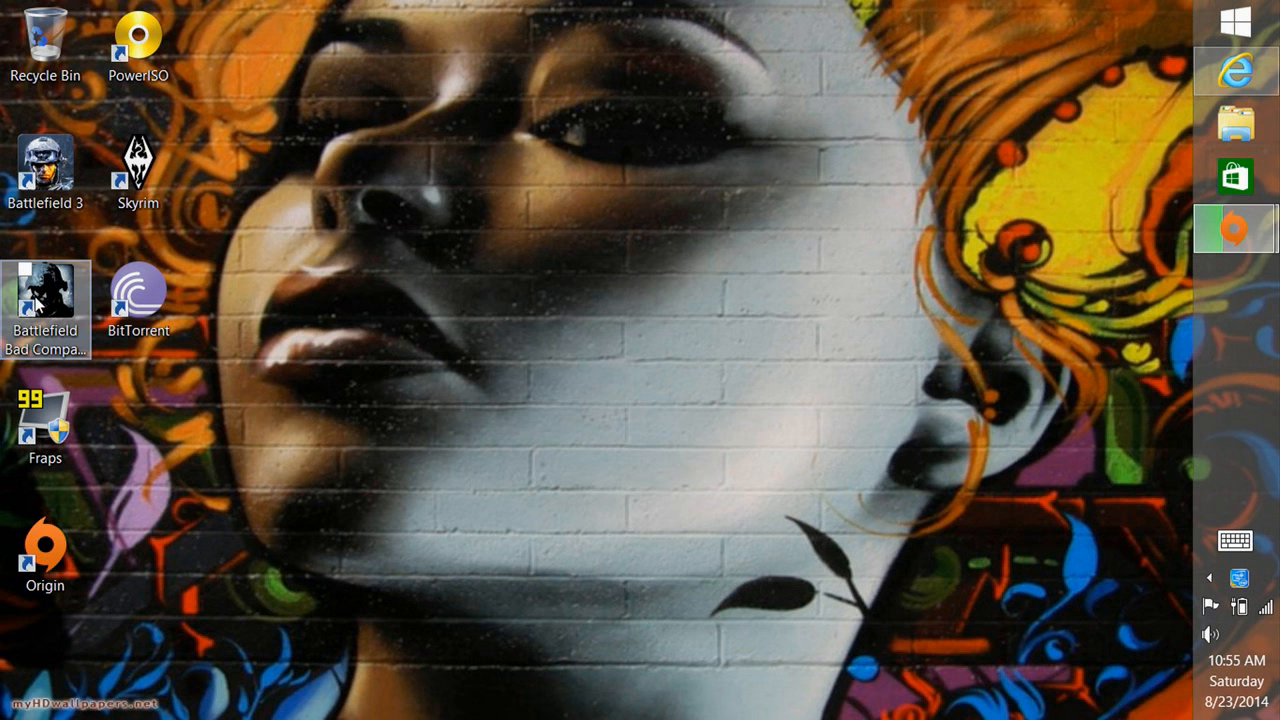
- Launch Battlefield Bad Company 2 from its desktop shortcut and choose EXIT GAME
double_click(45, 290)
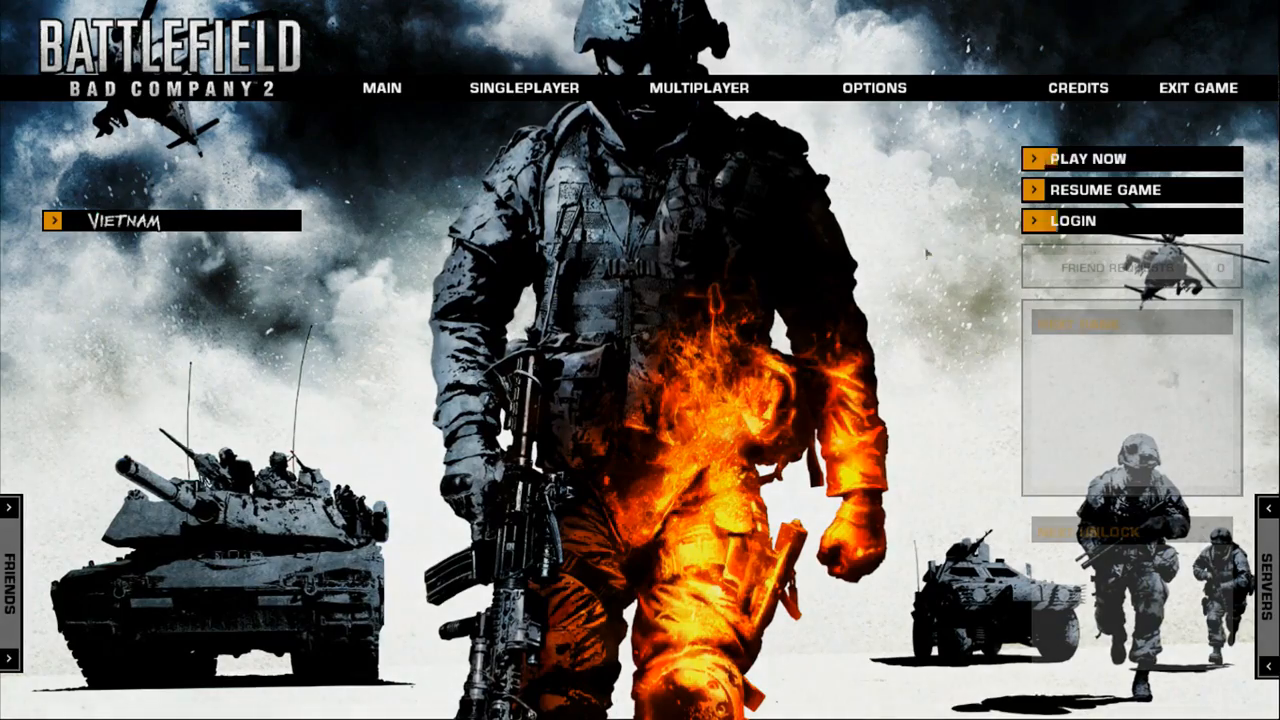
click(1197, 88)
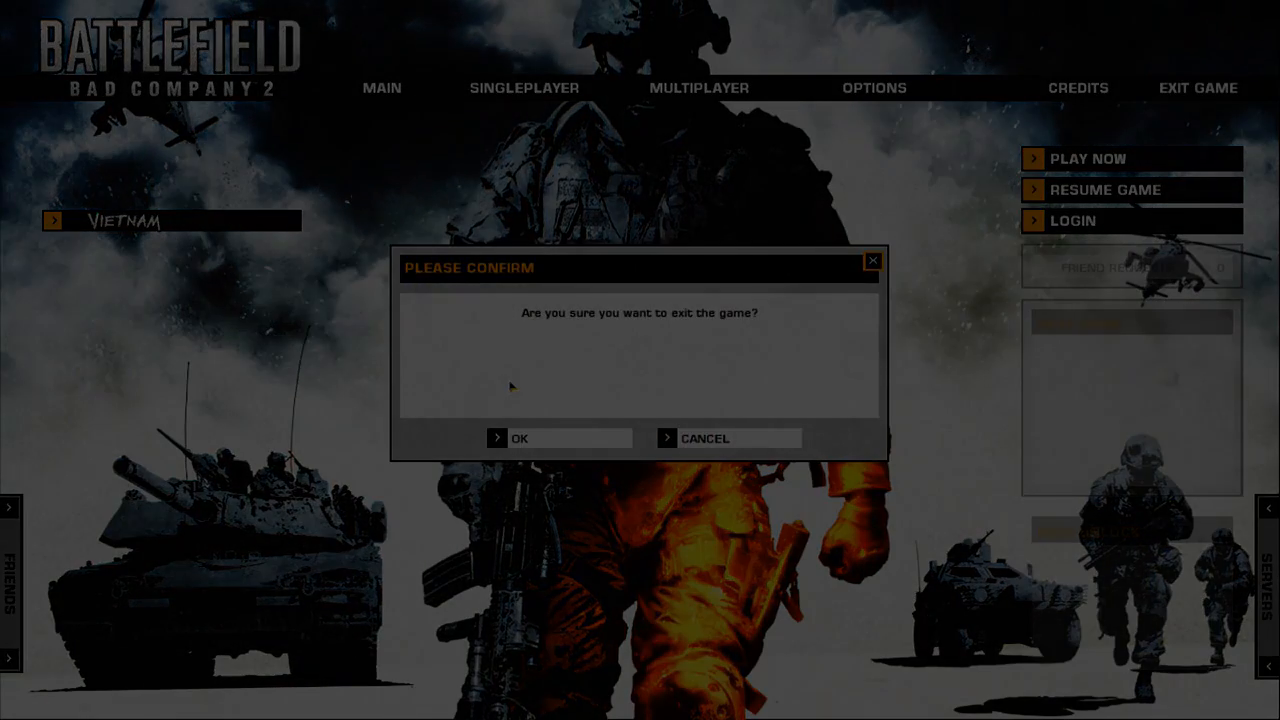